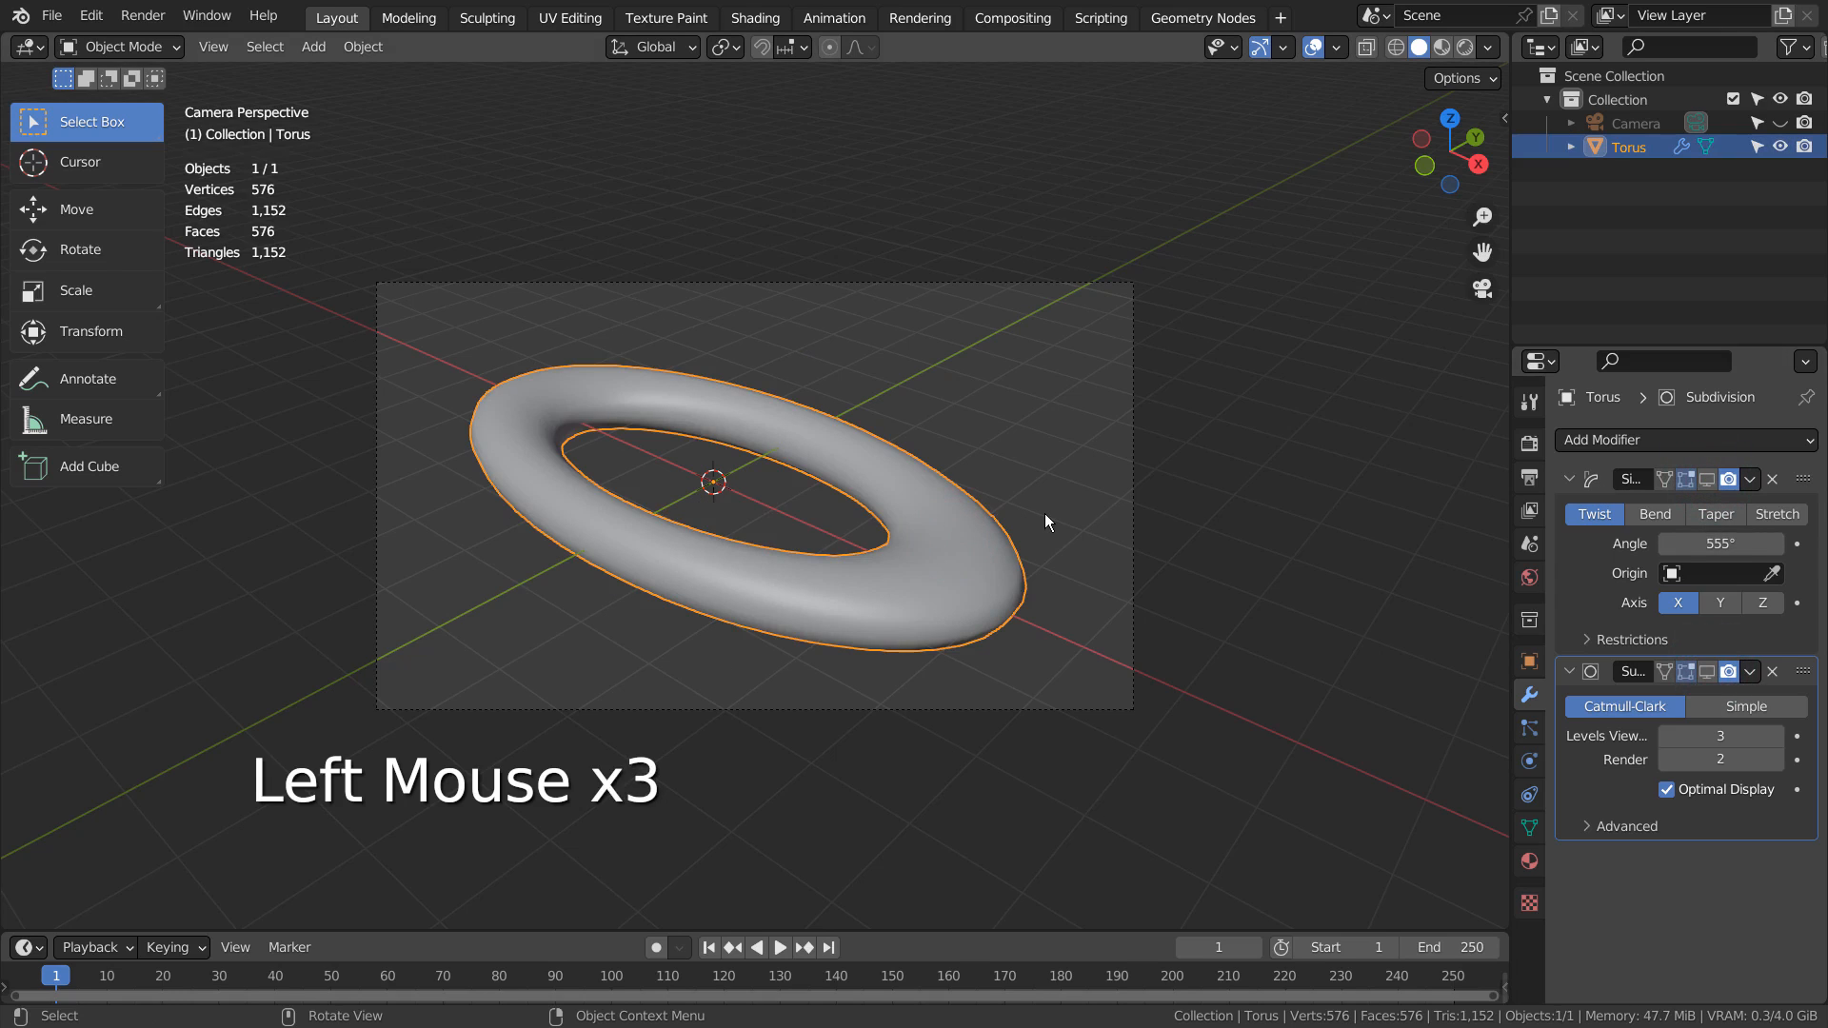
Step: Show the torus's Twist deform and Subdivision Surface modifiers in the viewport, then go to its material settings
click(1710, 480)
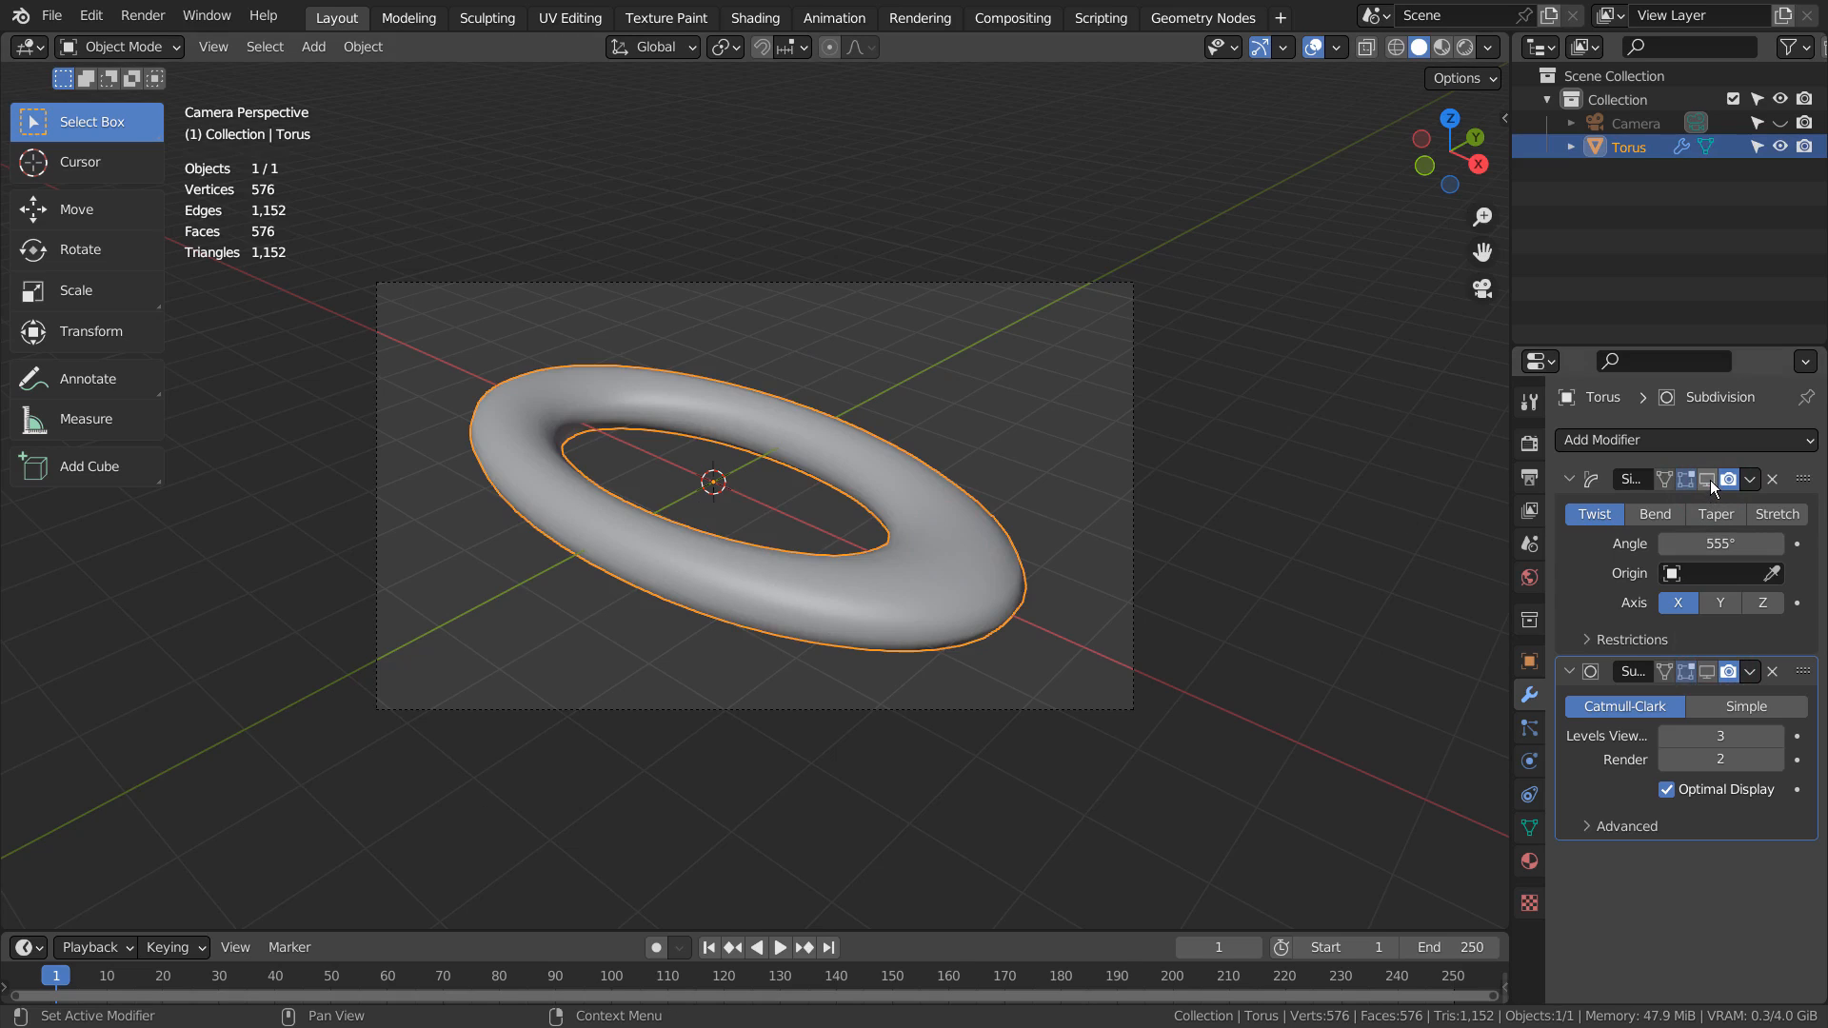
click(1688, 480)
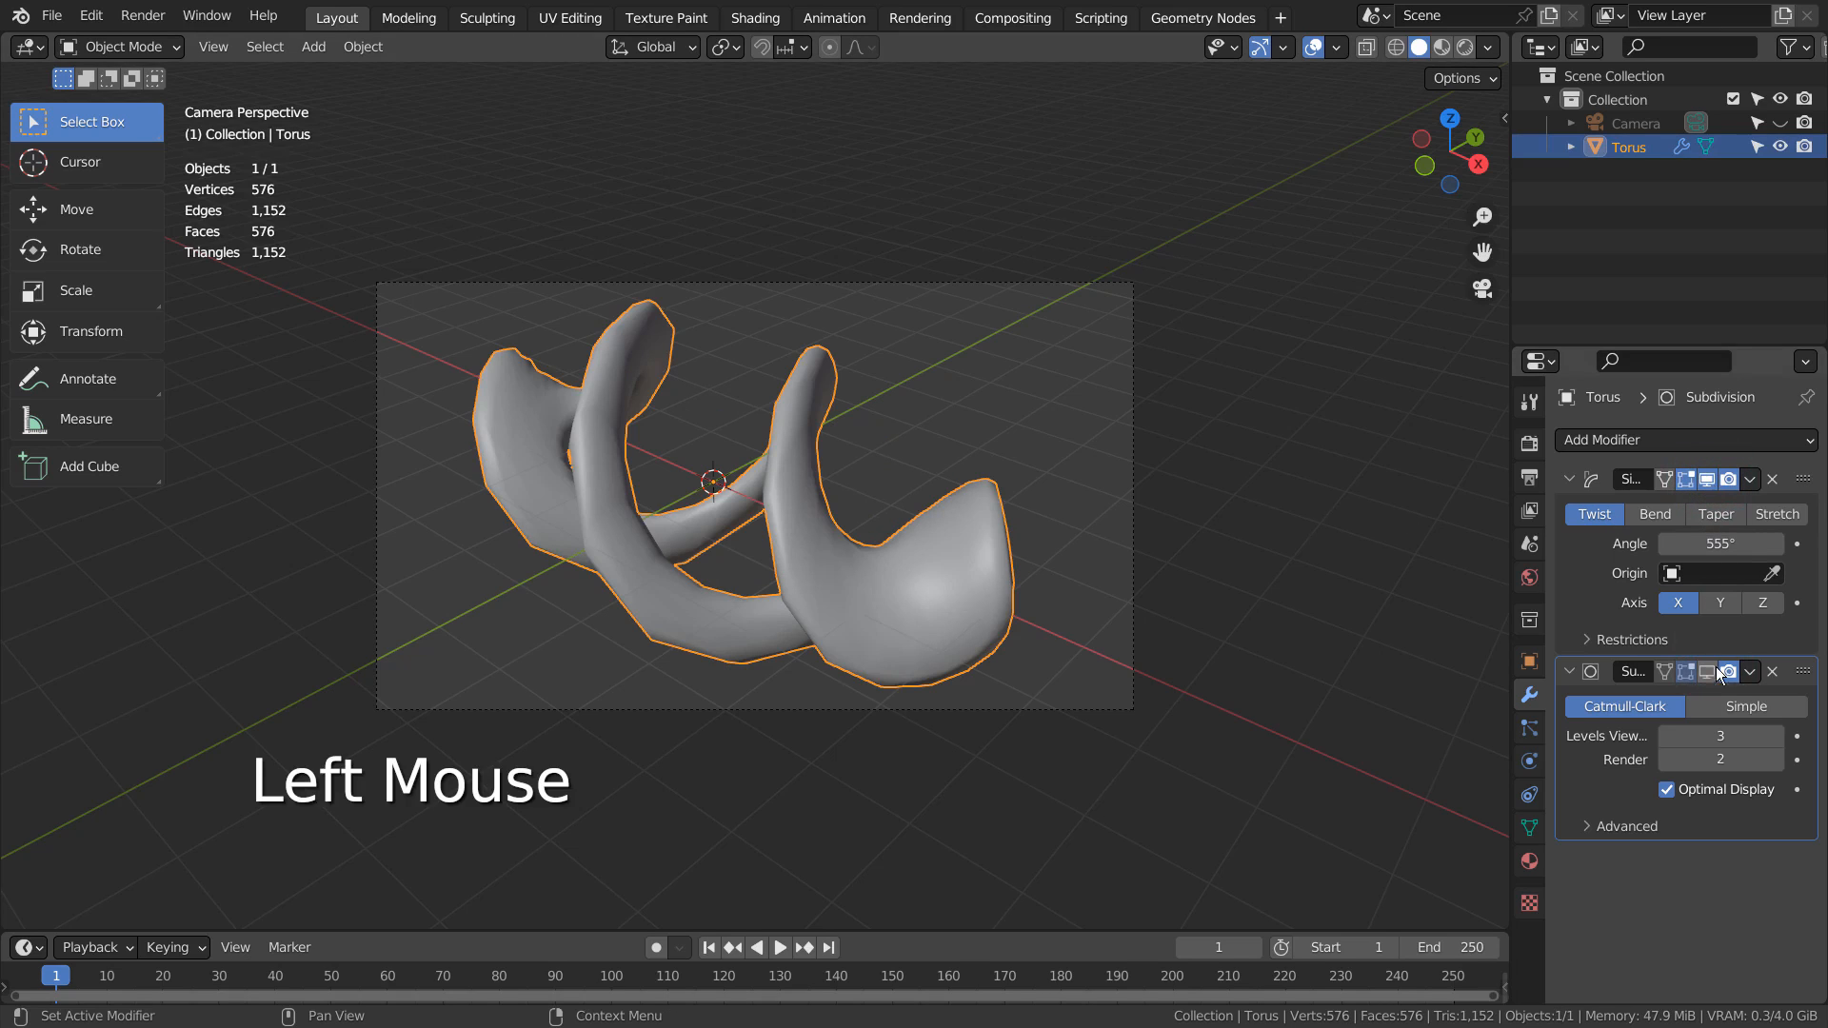
click(1731, 673)
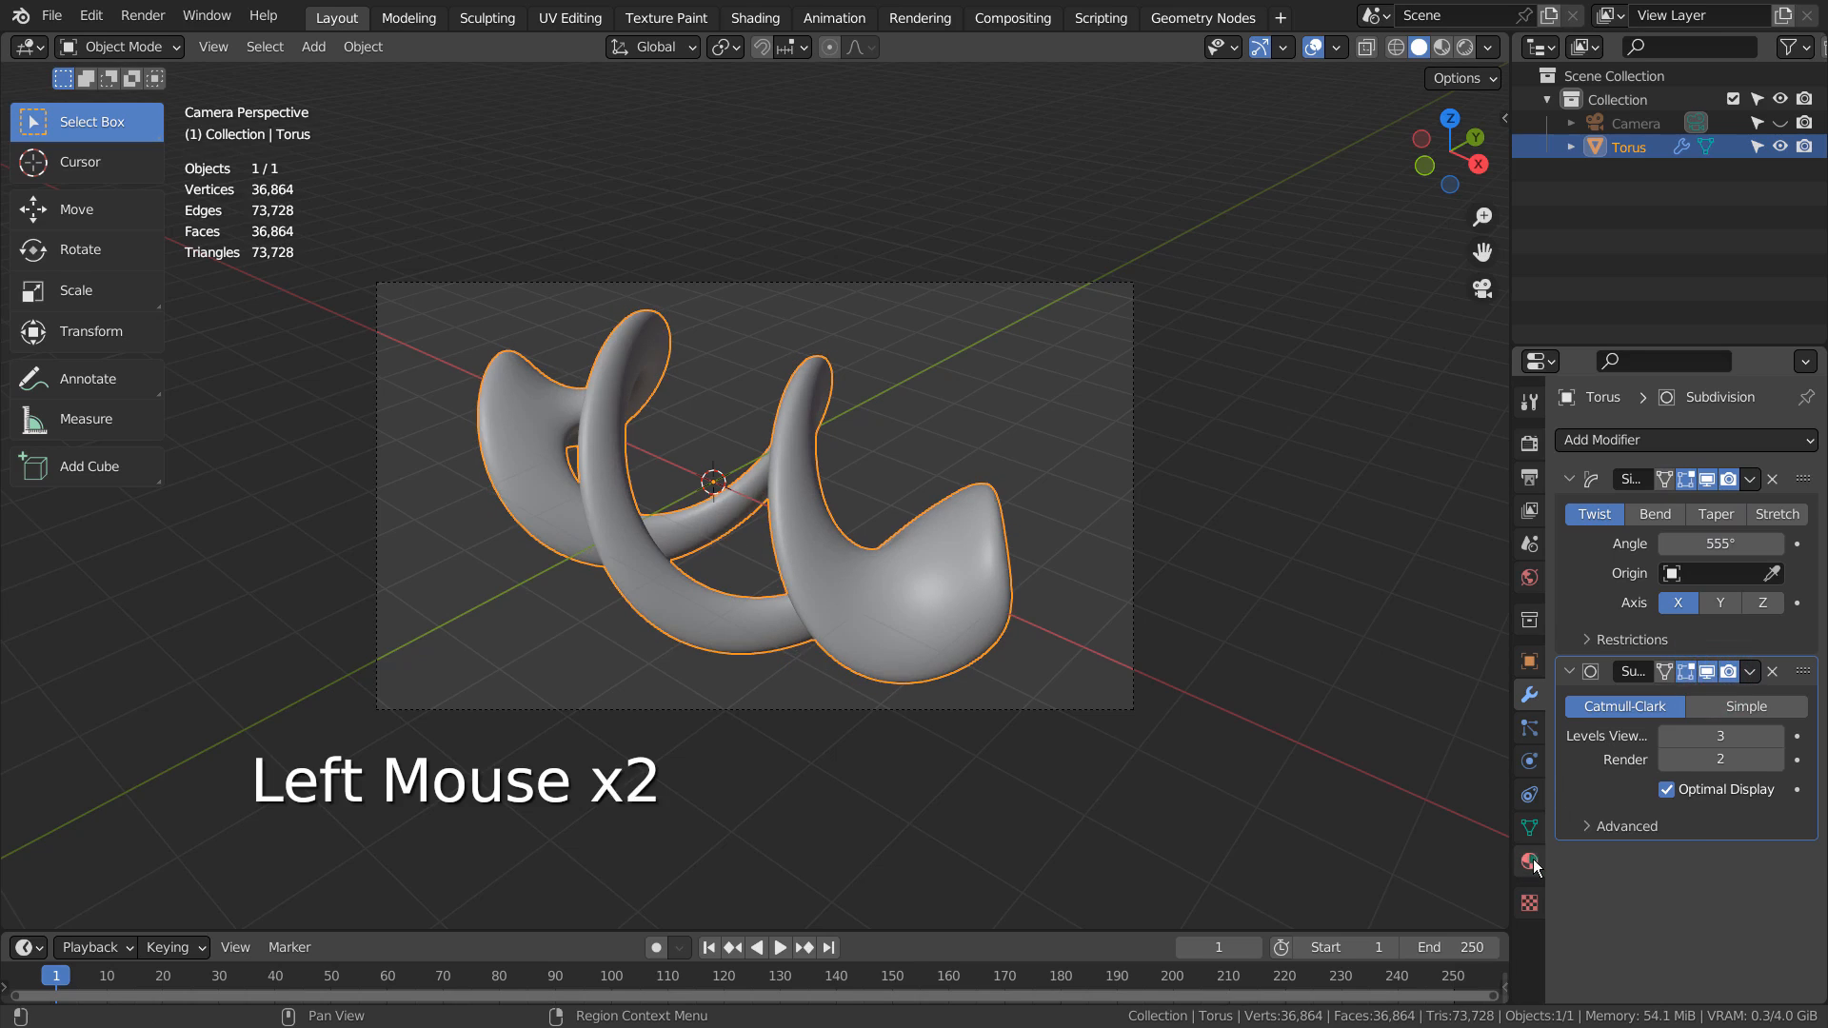
click(1529, 861)
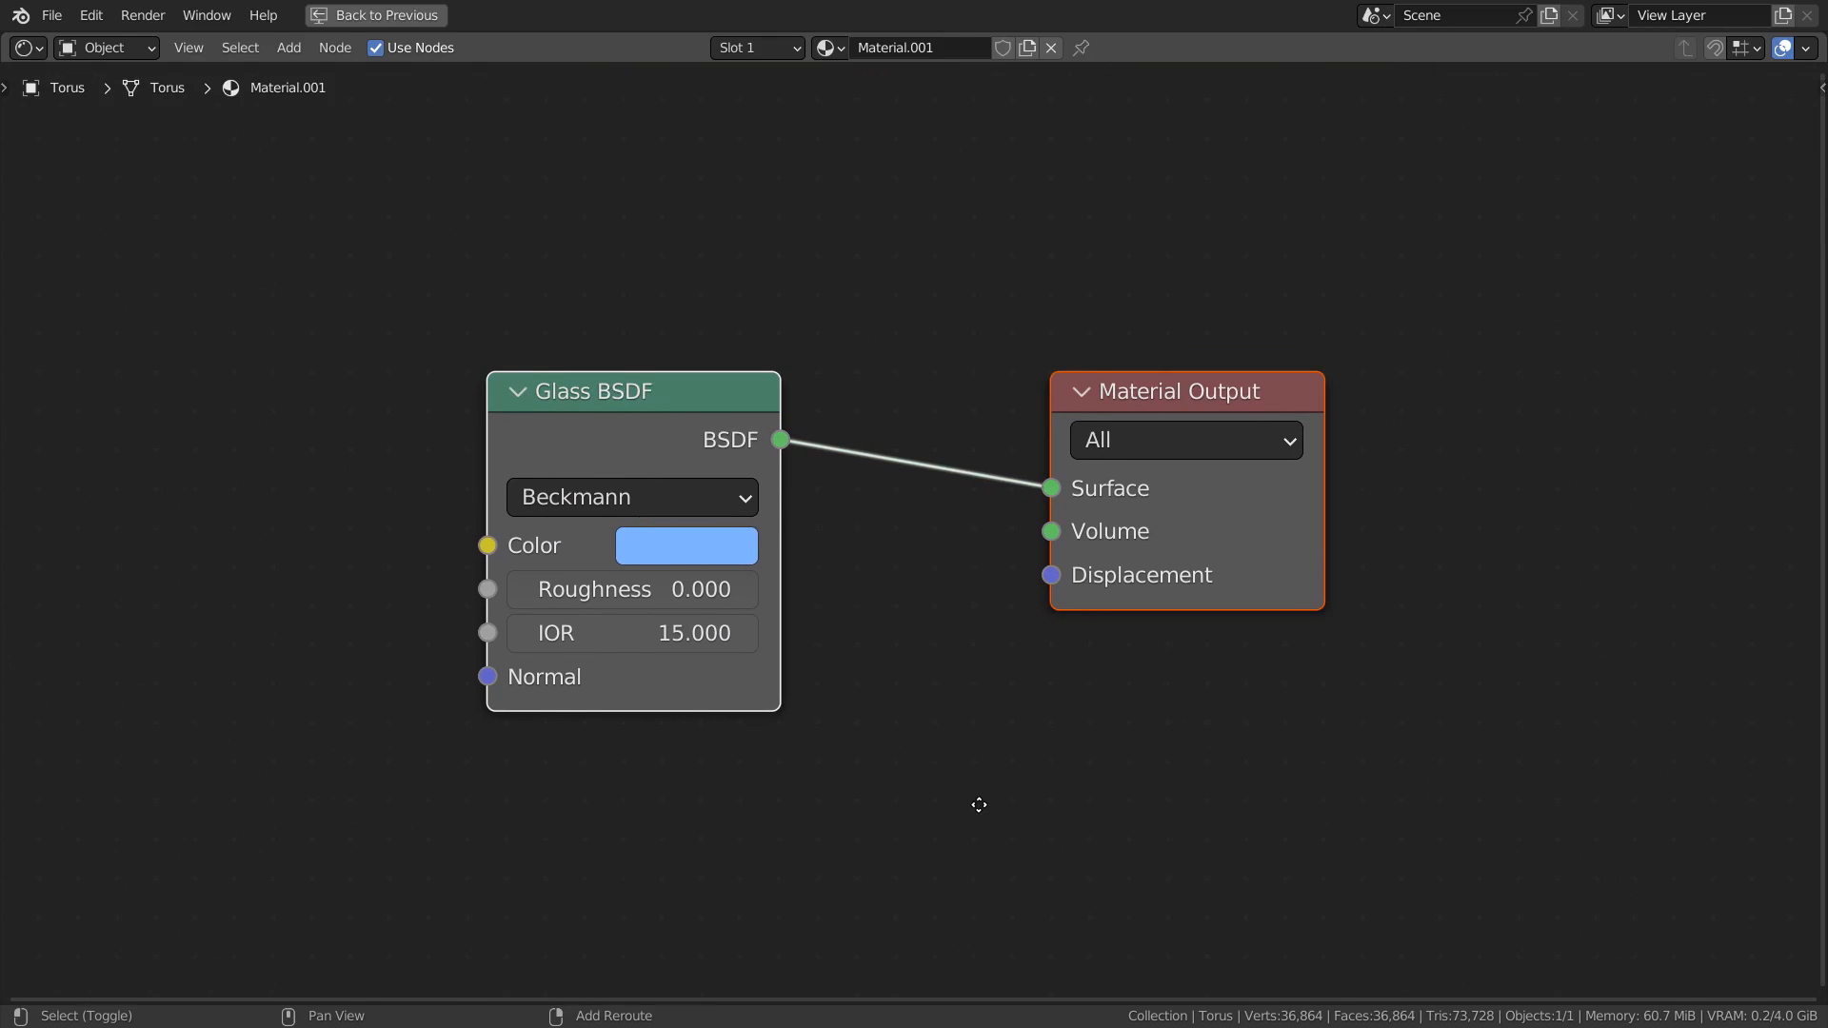
Step: Review the light-blue Glass BSDF material (roughness 0, IOR 15) in the Shading workspace's rendered viewport
scroll(up, 3)
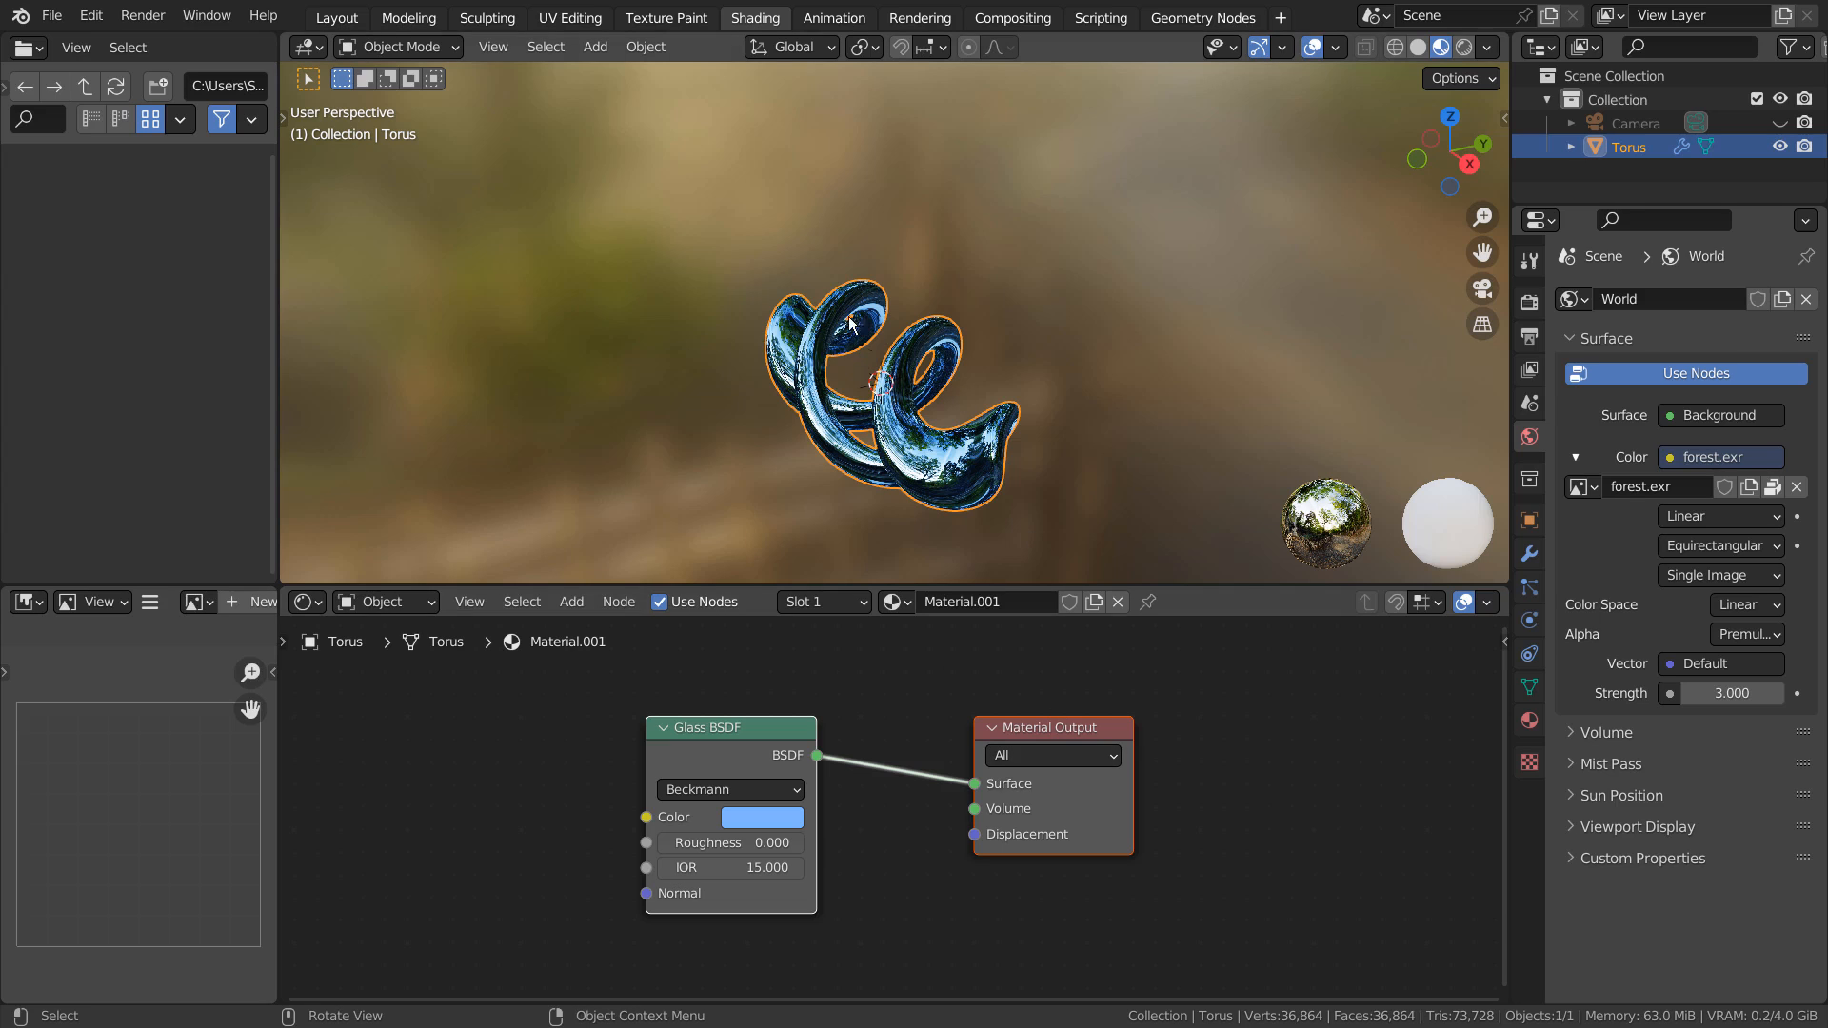
click(337, 17)
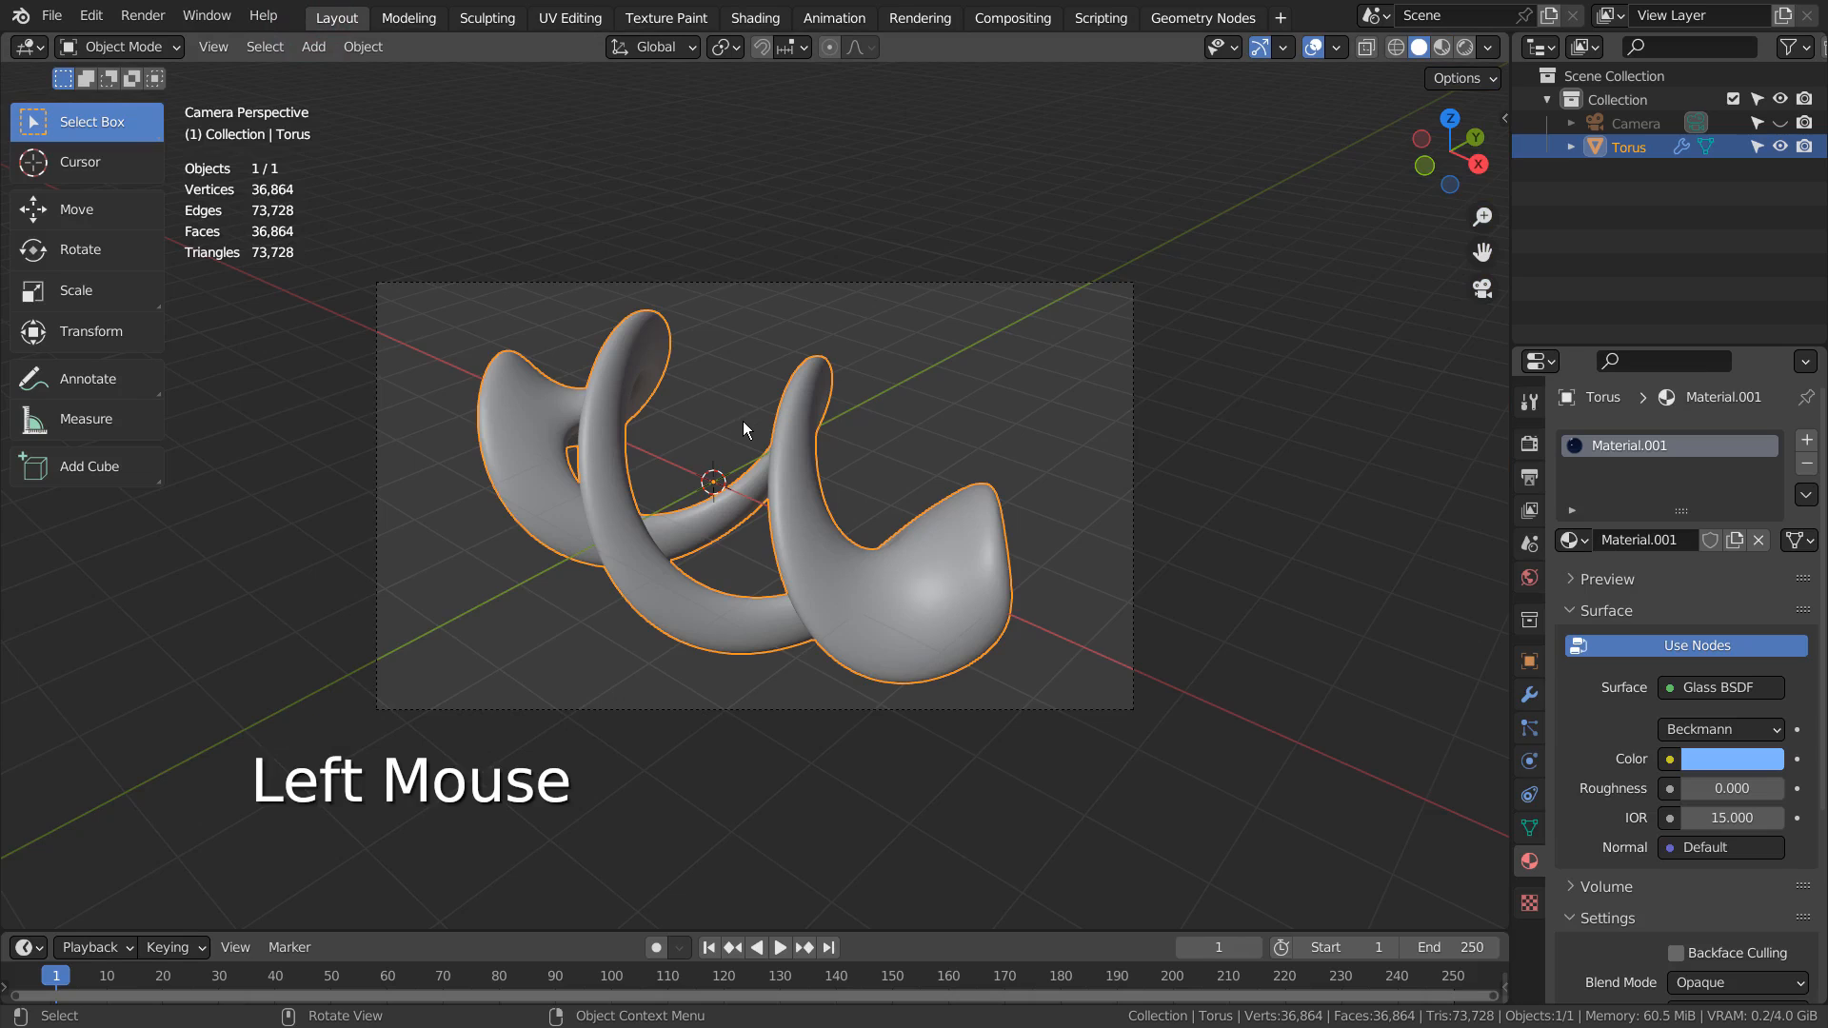
click(1012, 17)
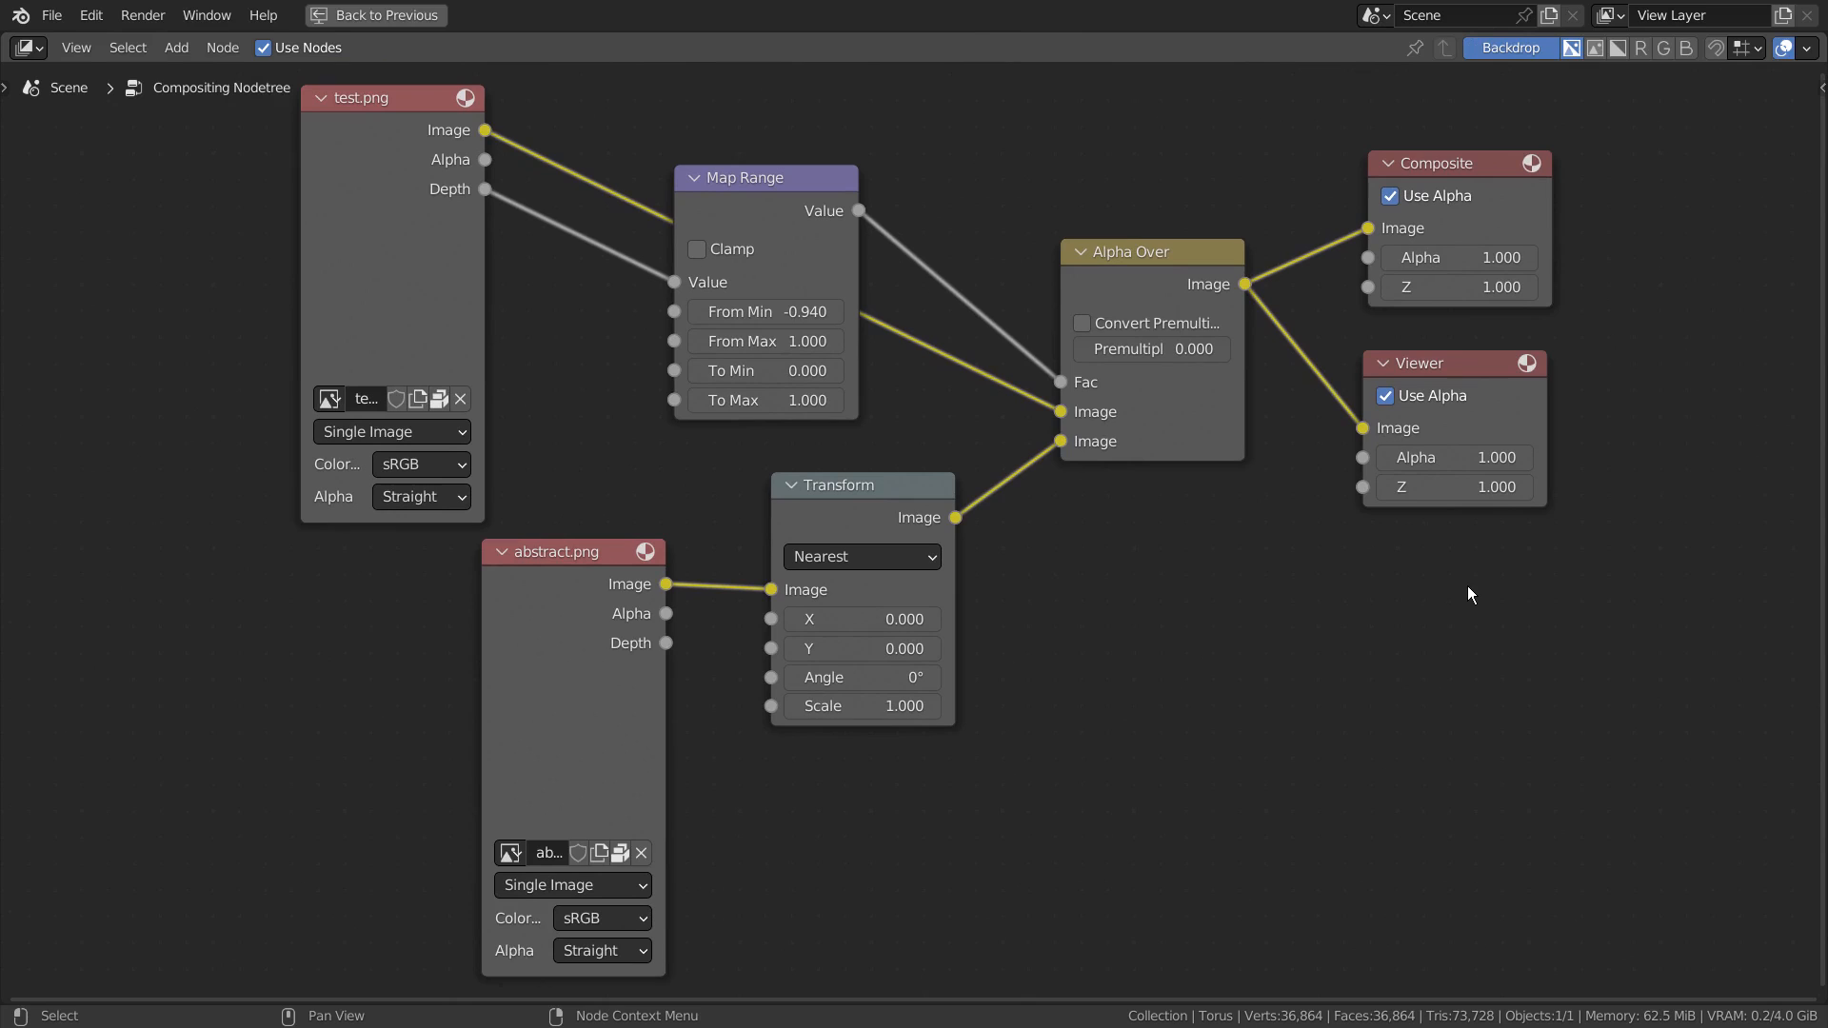
Step: Stack the test.png and abstract.png image nodes on the left, keeping all links intact
drag(560, 553, 390, 572)
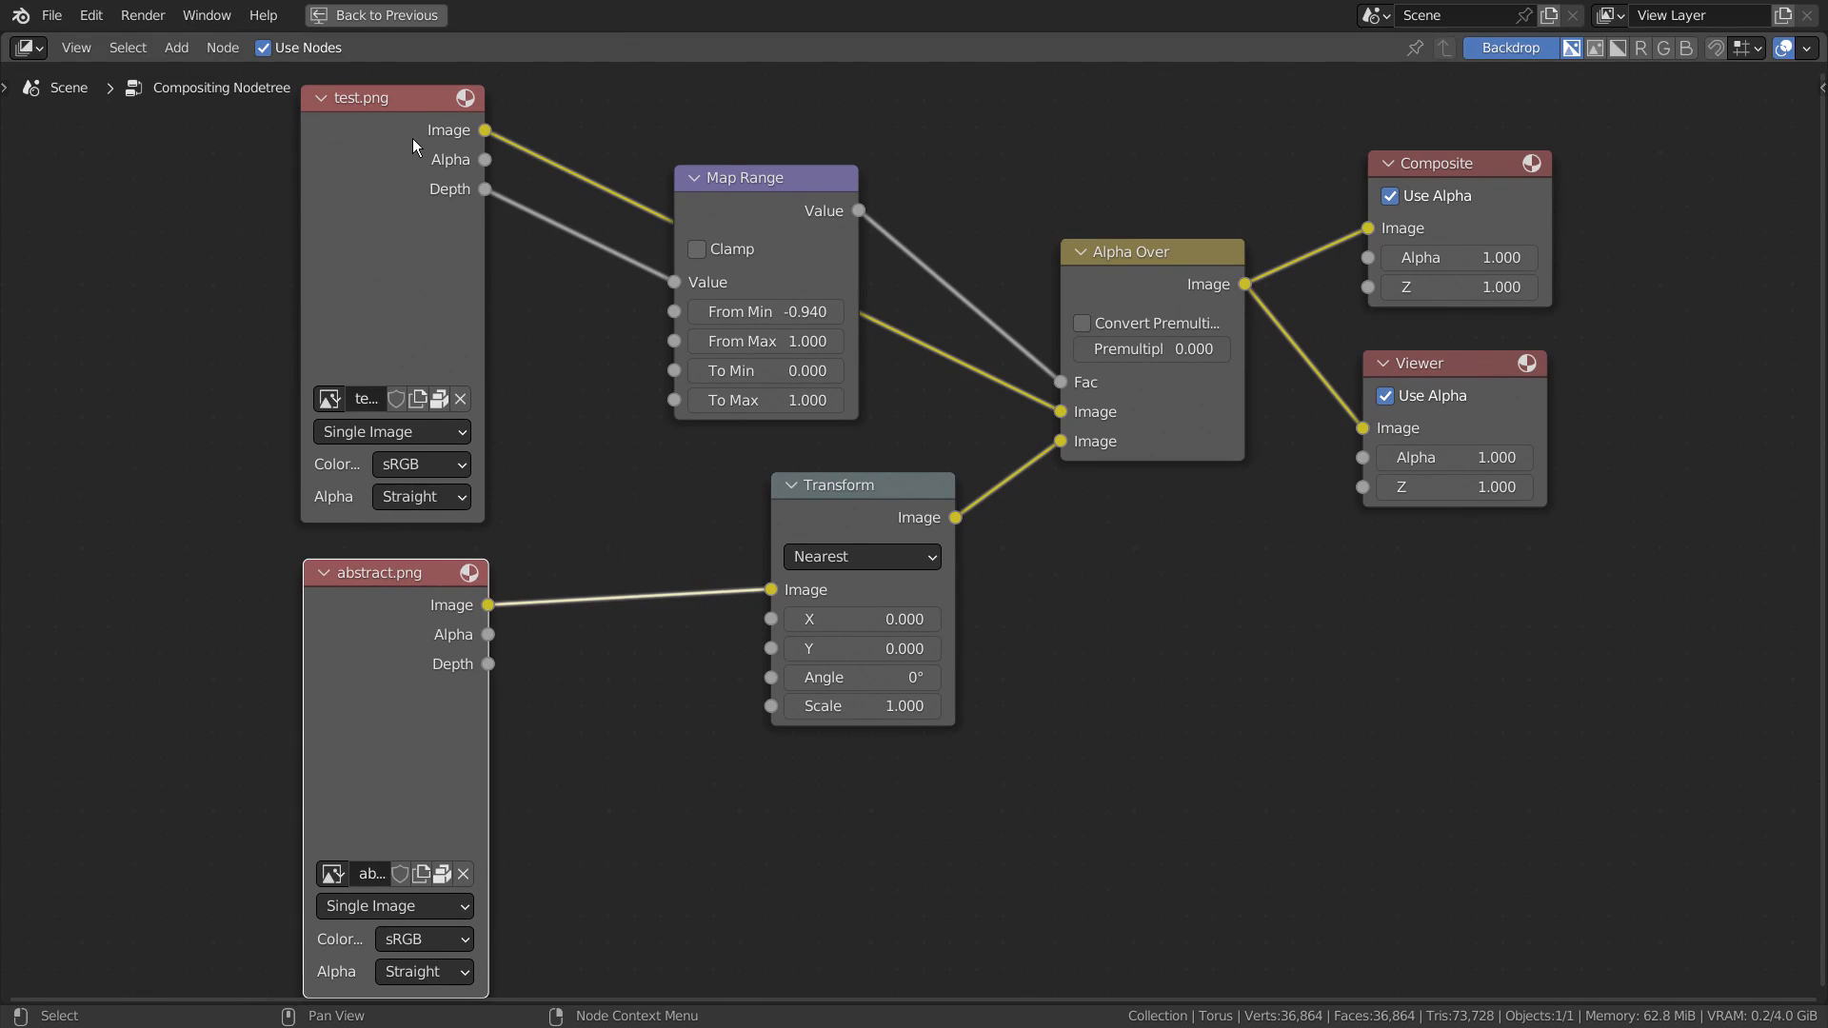
drag(390, 97, 149, 314)
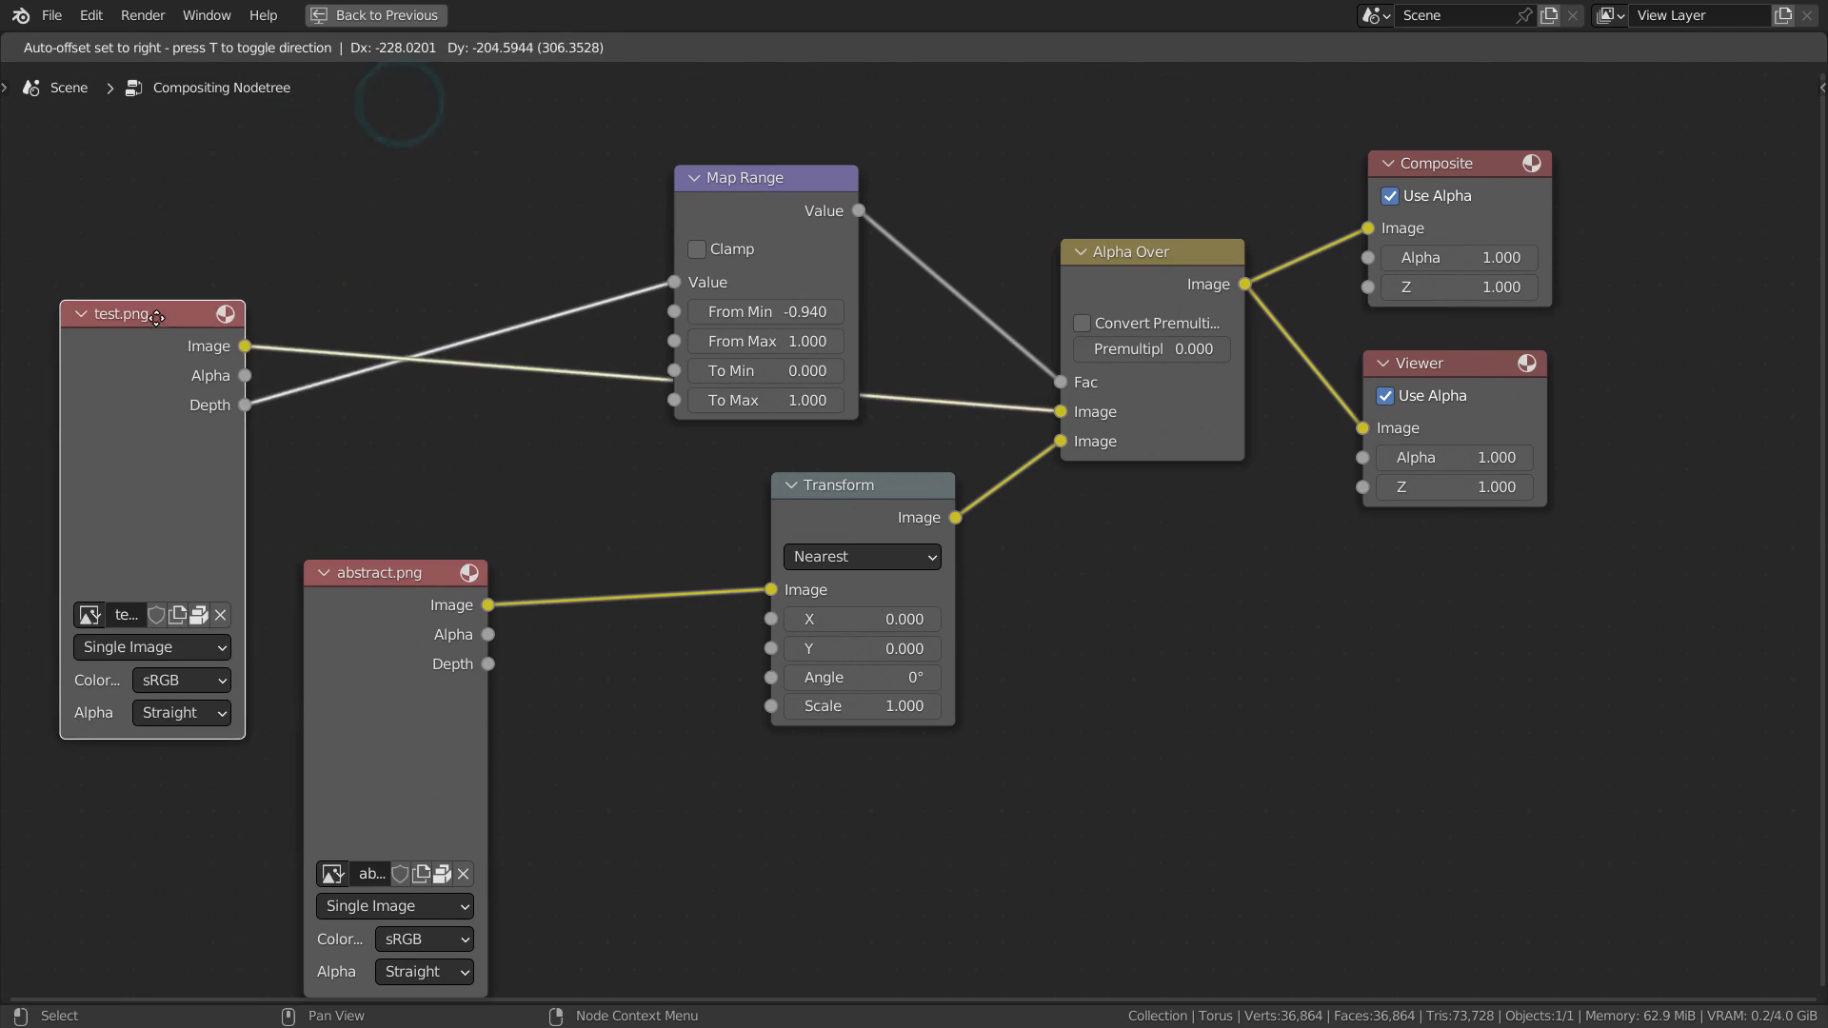
drag(133, 314, 251, 127)
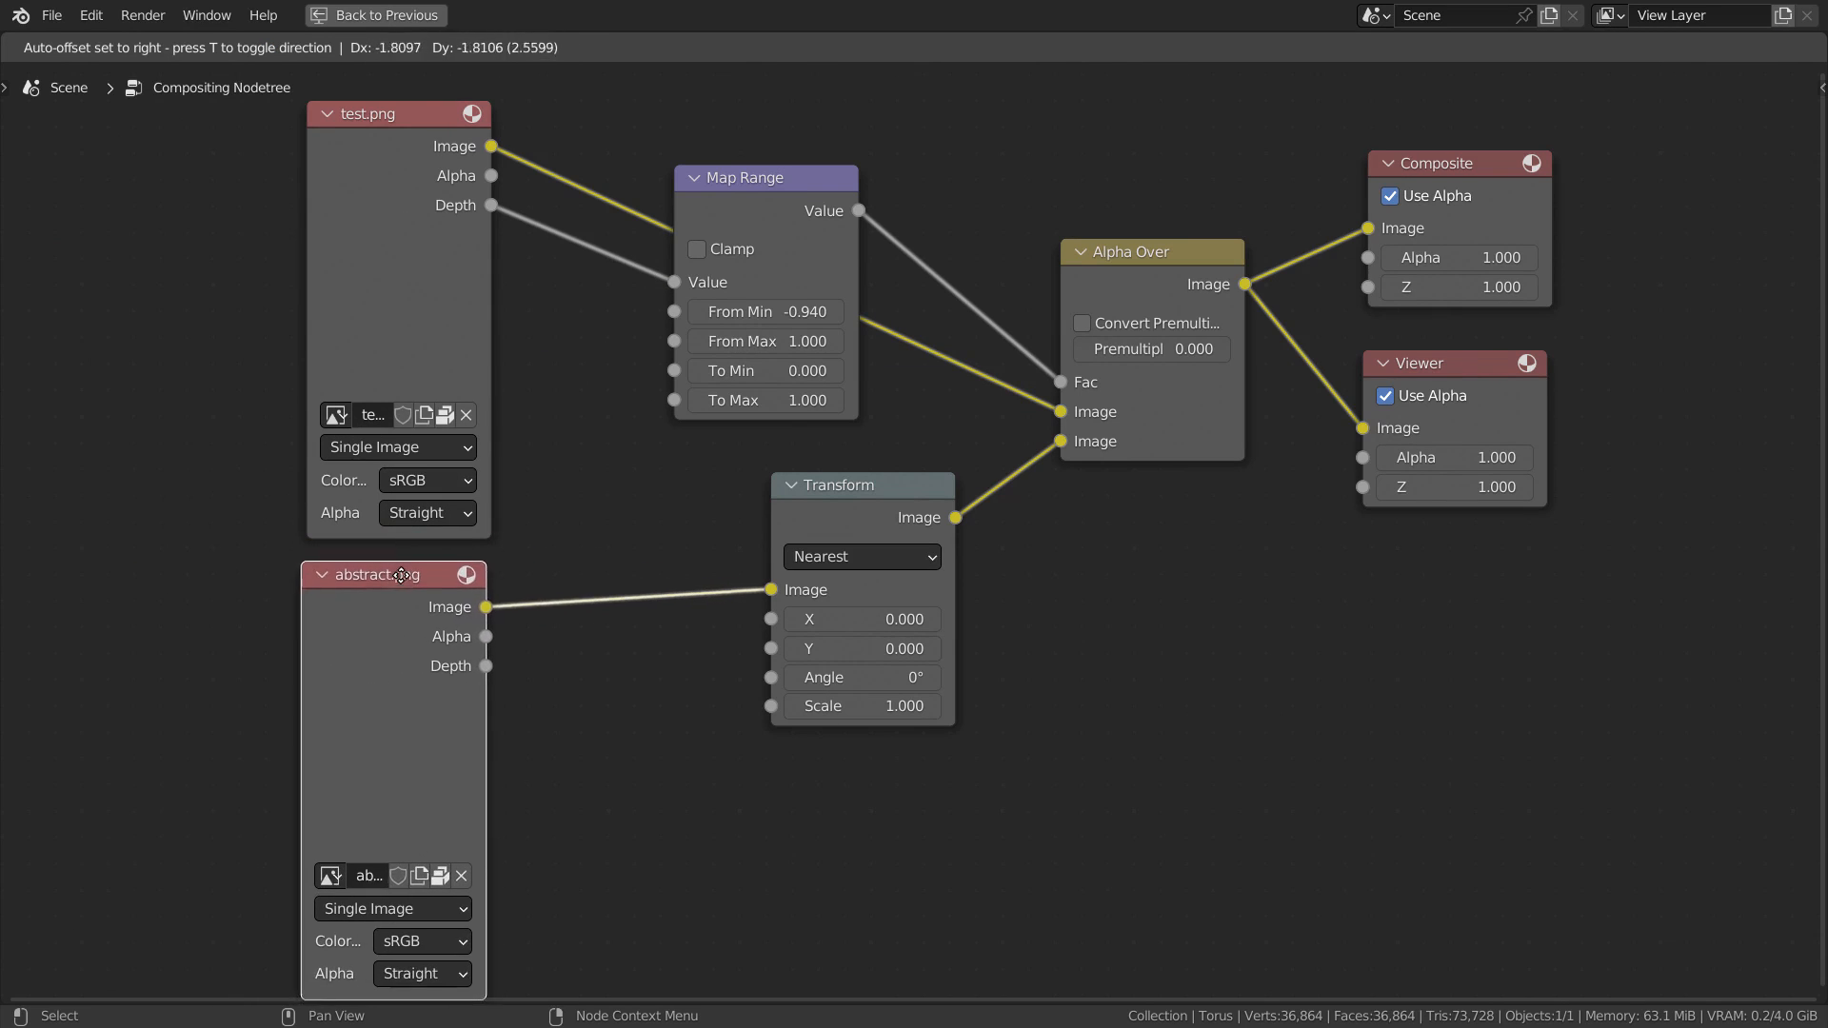
click(661, 526)
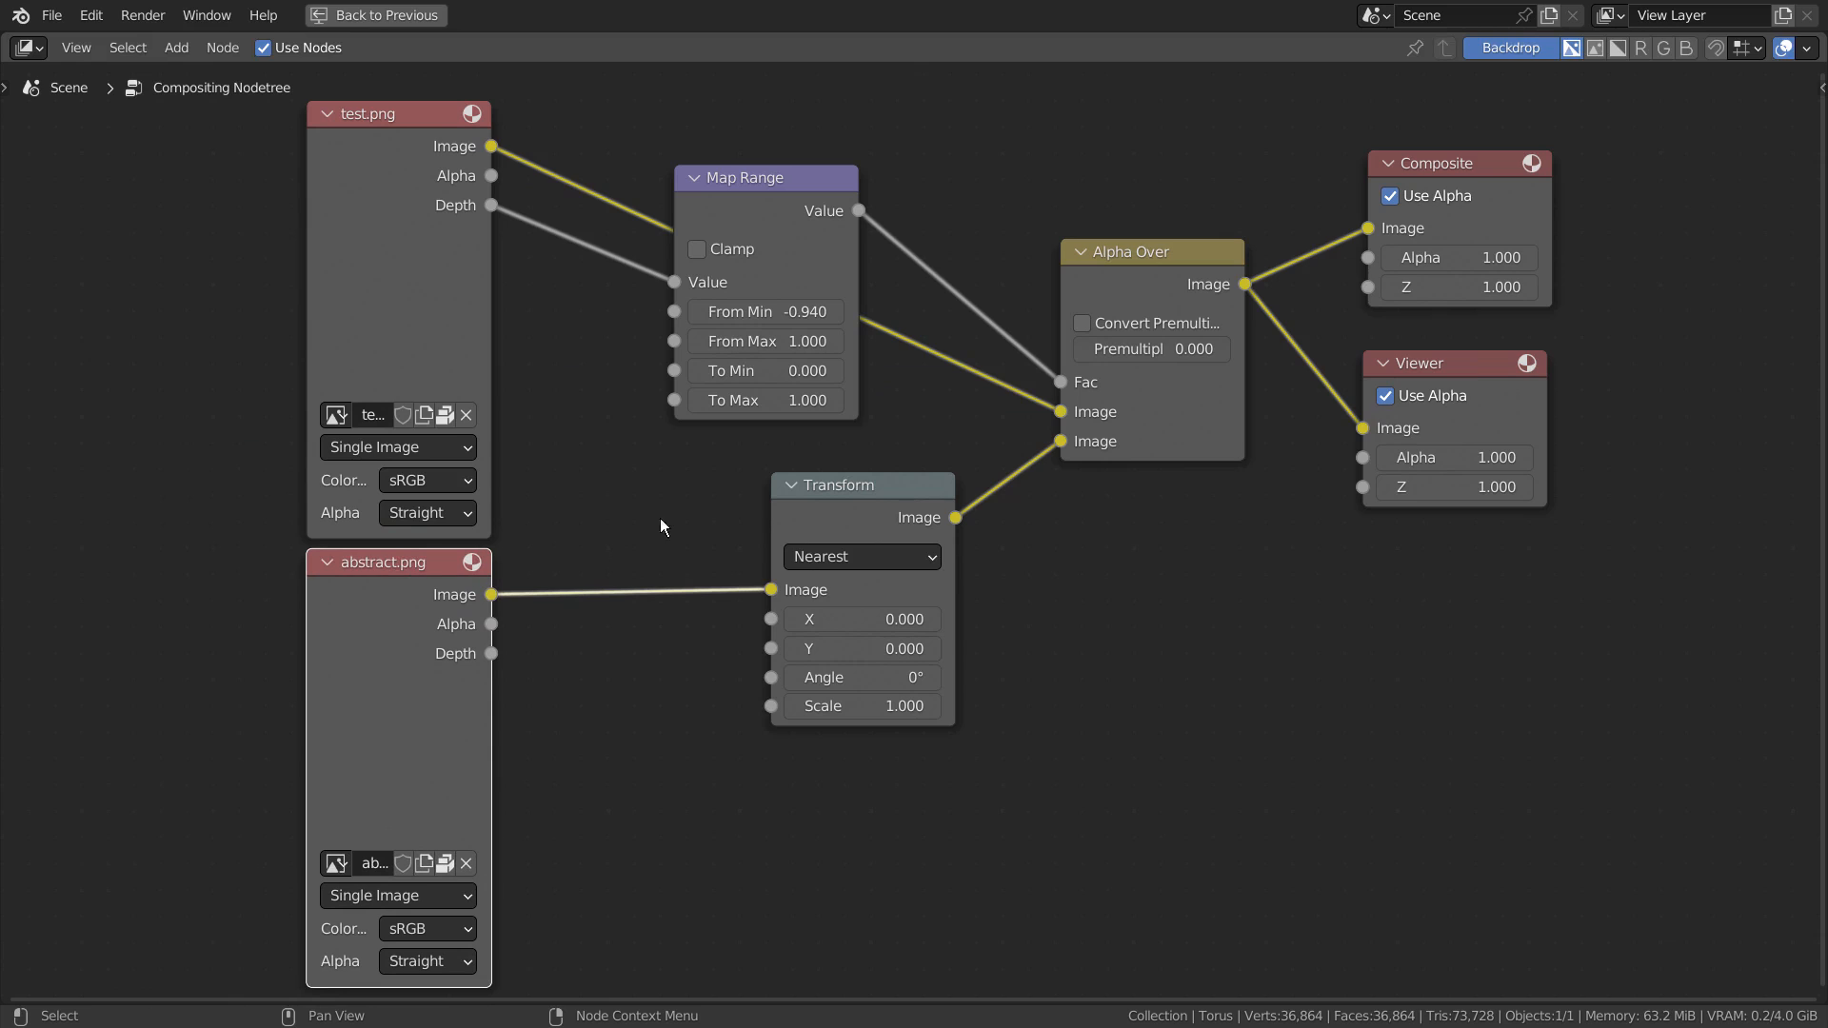
mouse_move(1097, 272)
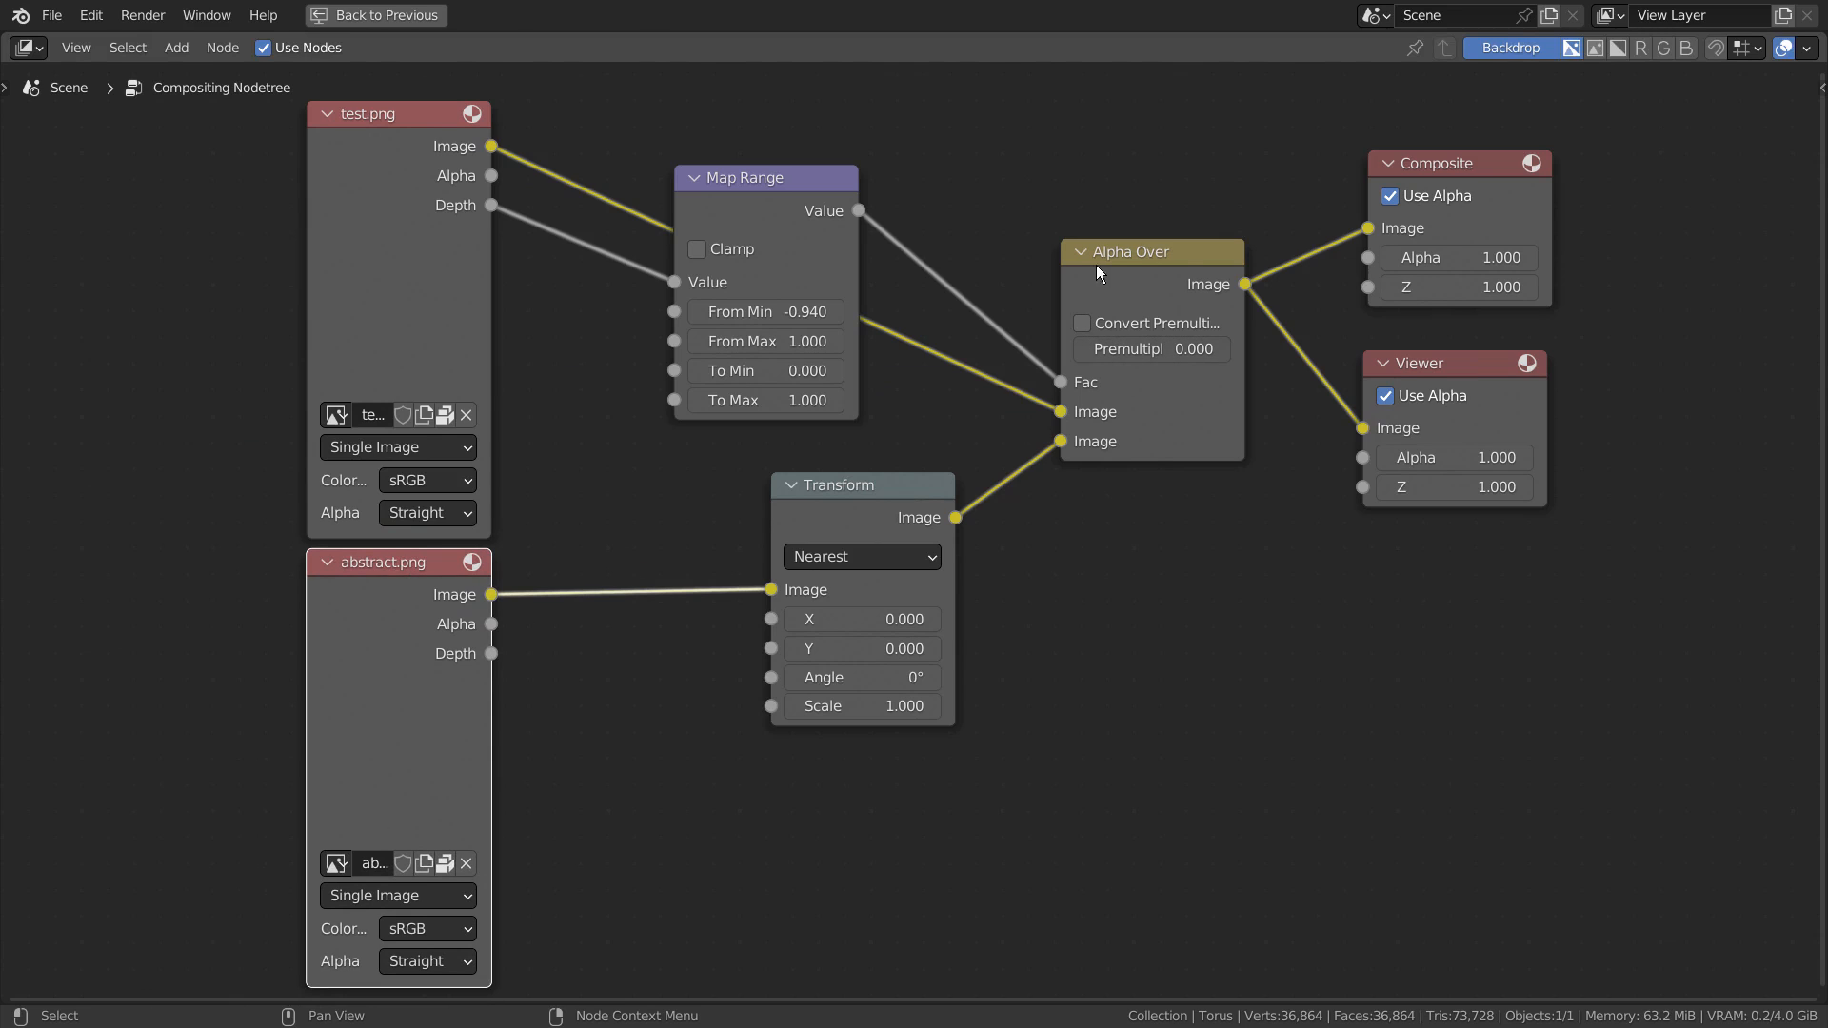
mouse_move(1143, 273)
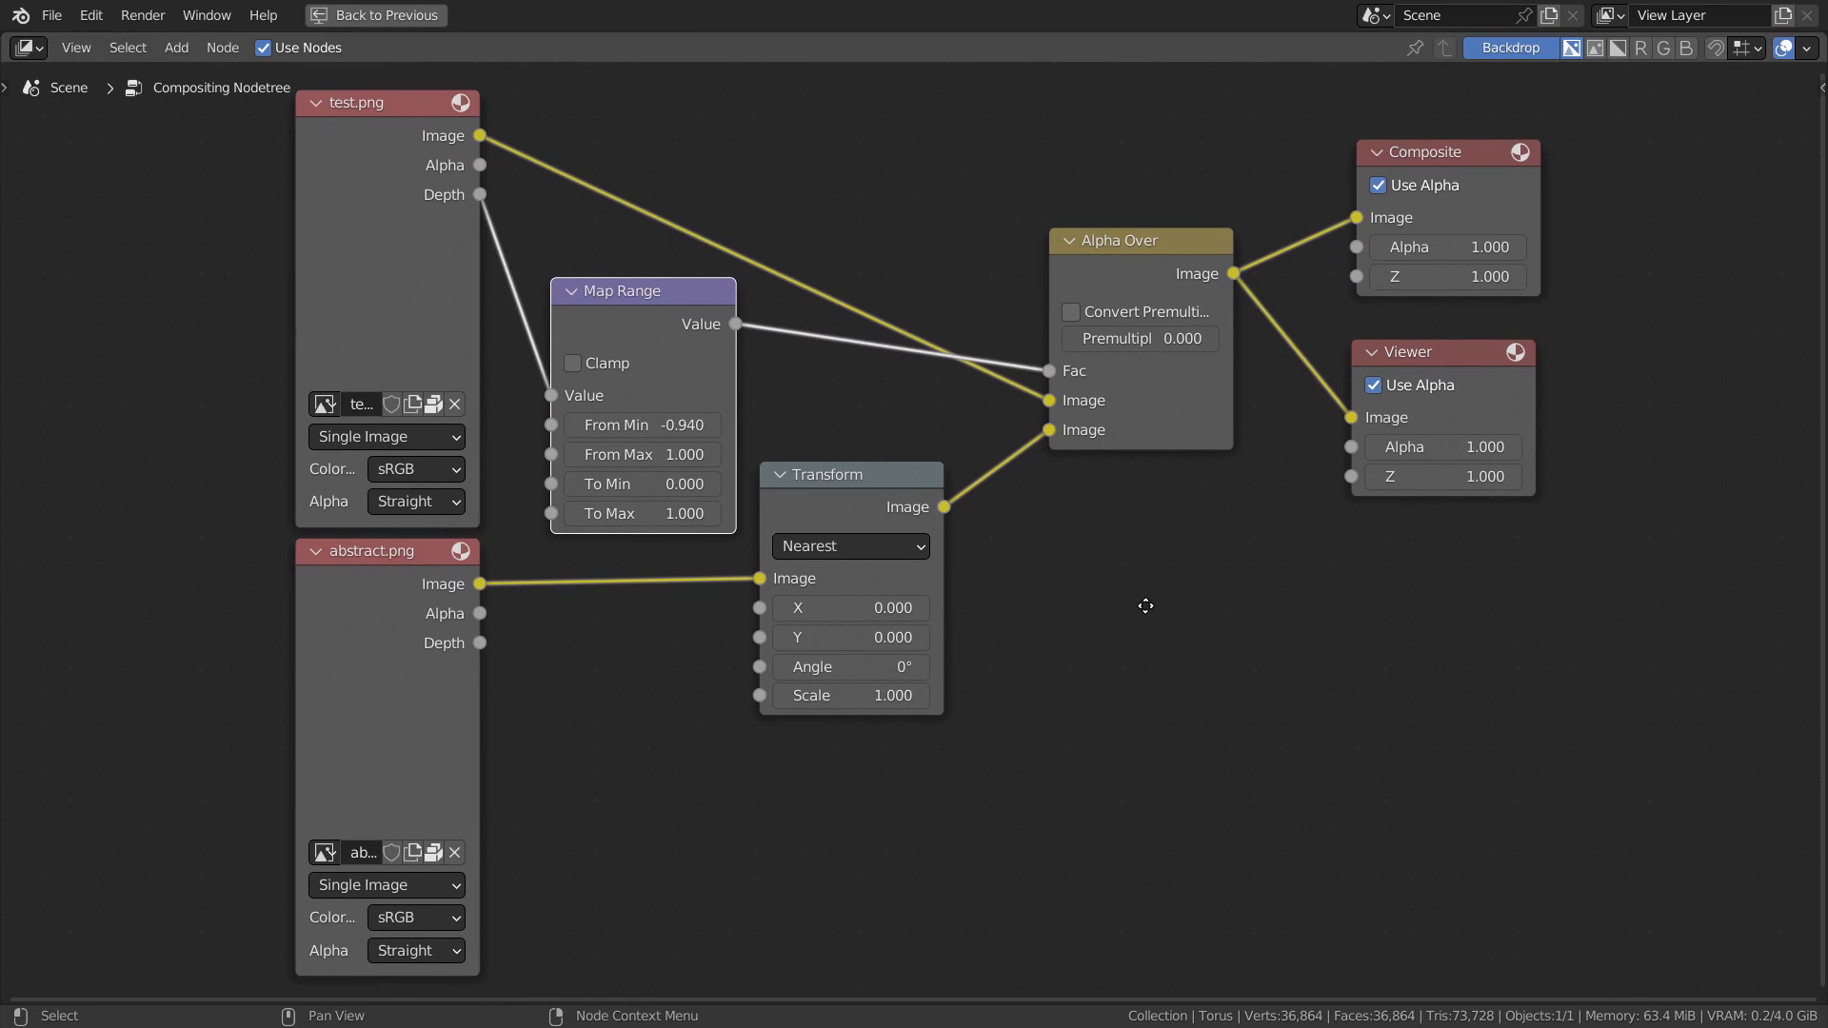
Step: Render the scene (F12) showing the glass torus composited over the abstract image
key(F12)
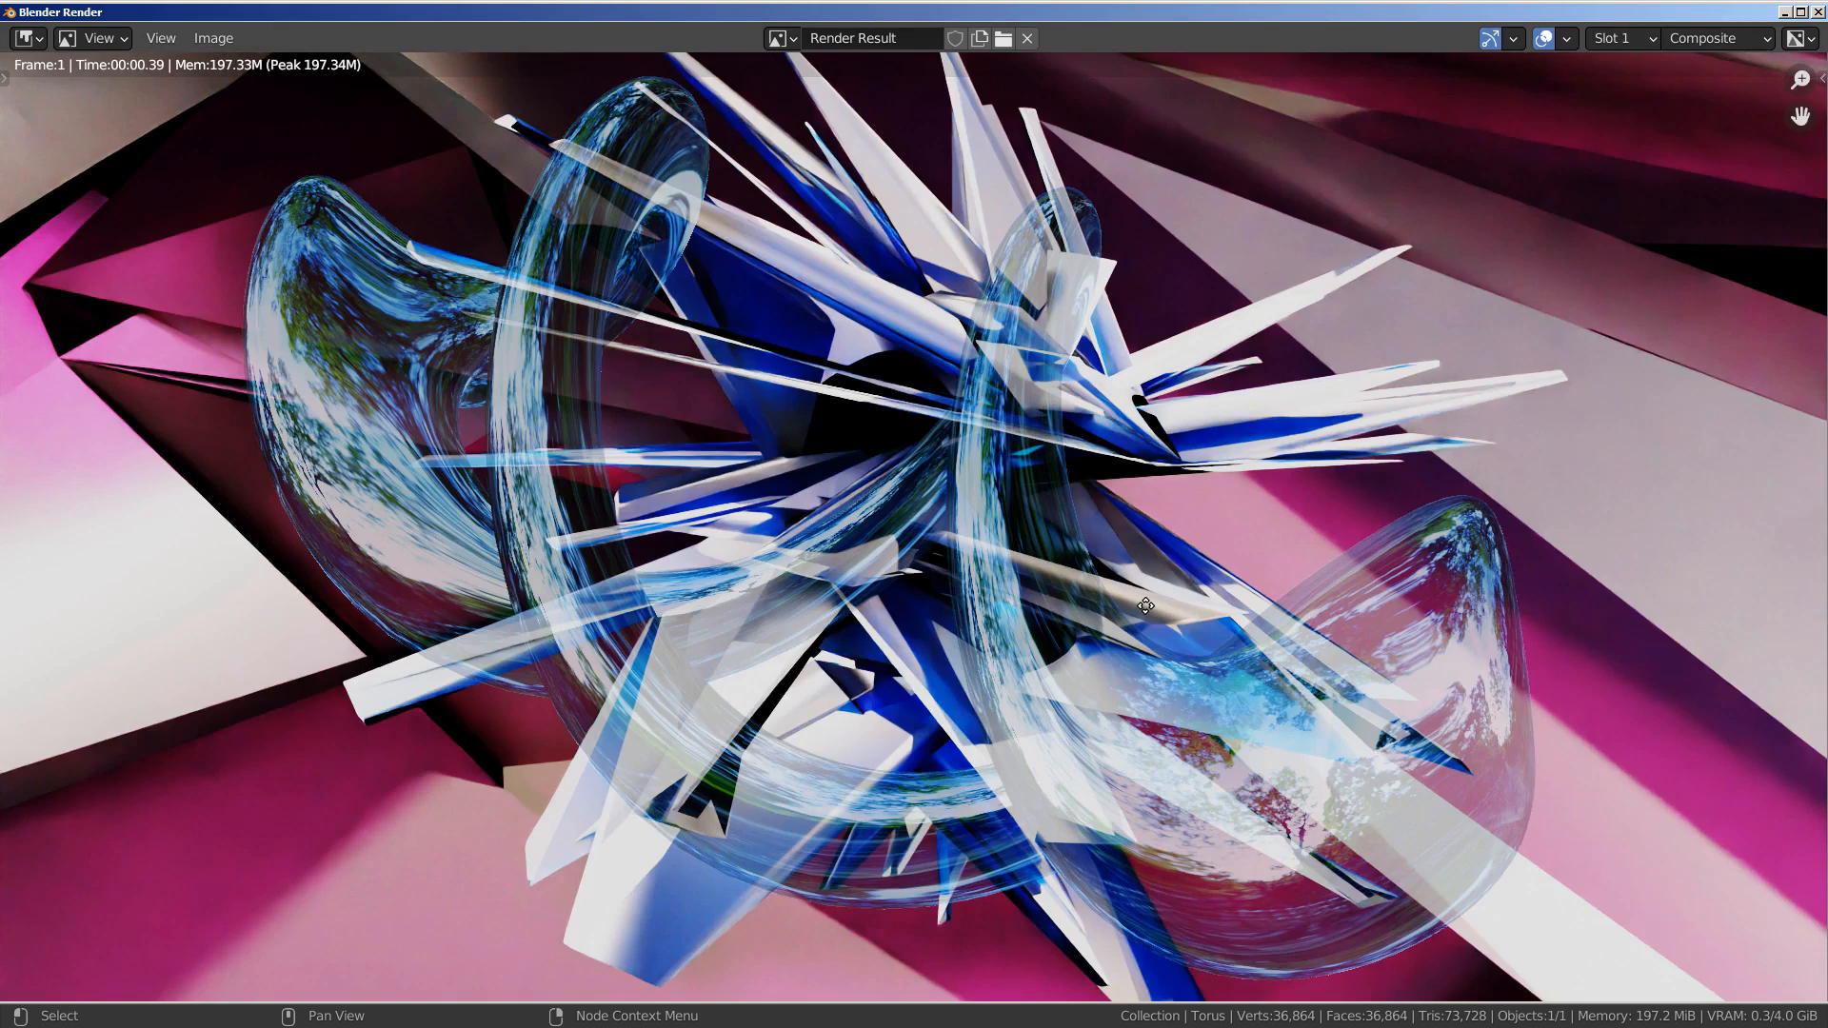
mouse_move(996, 402)
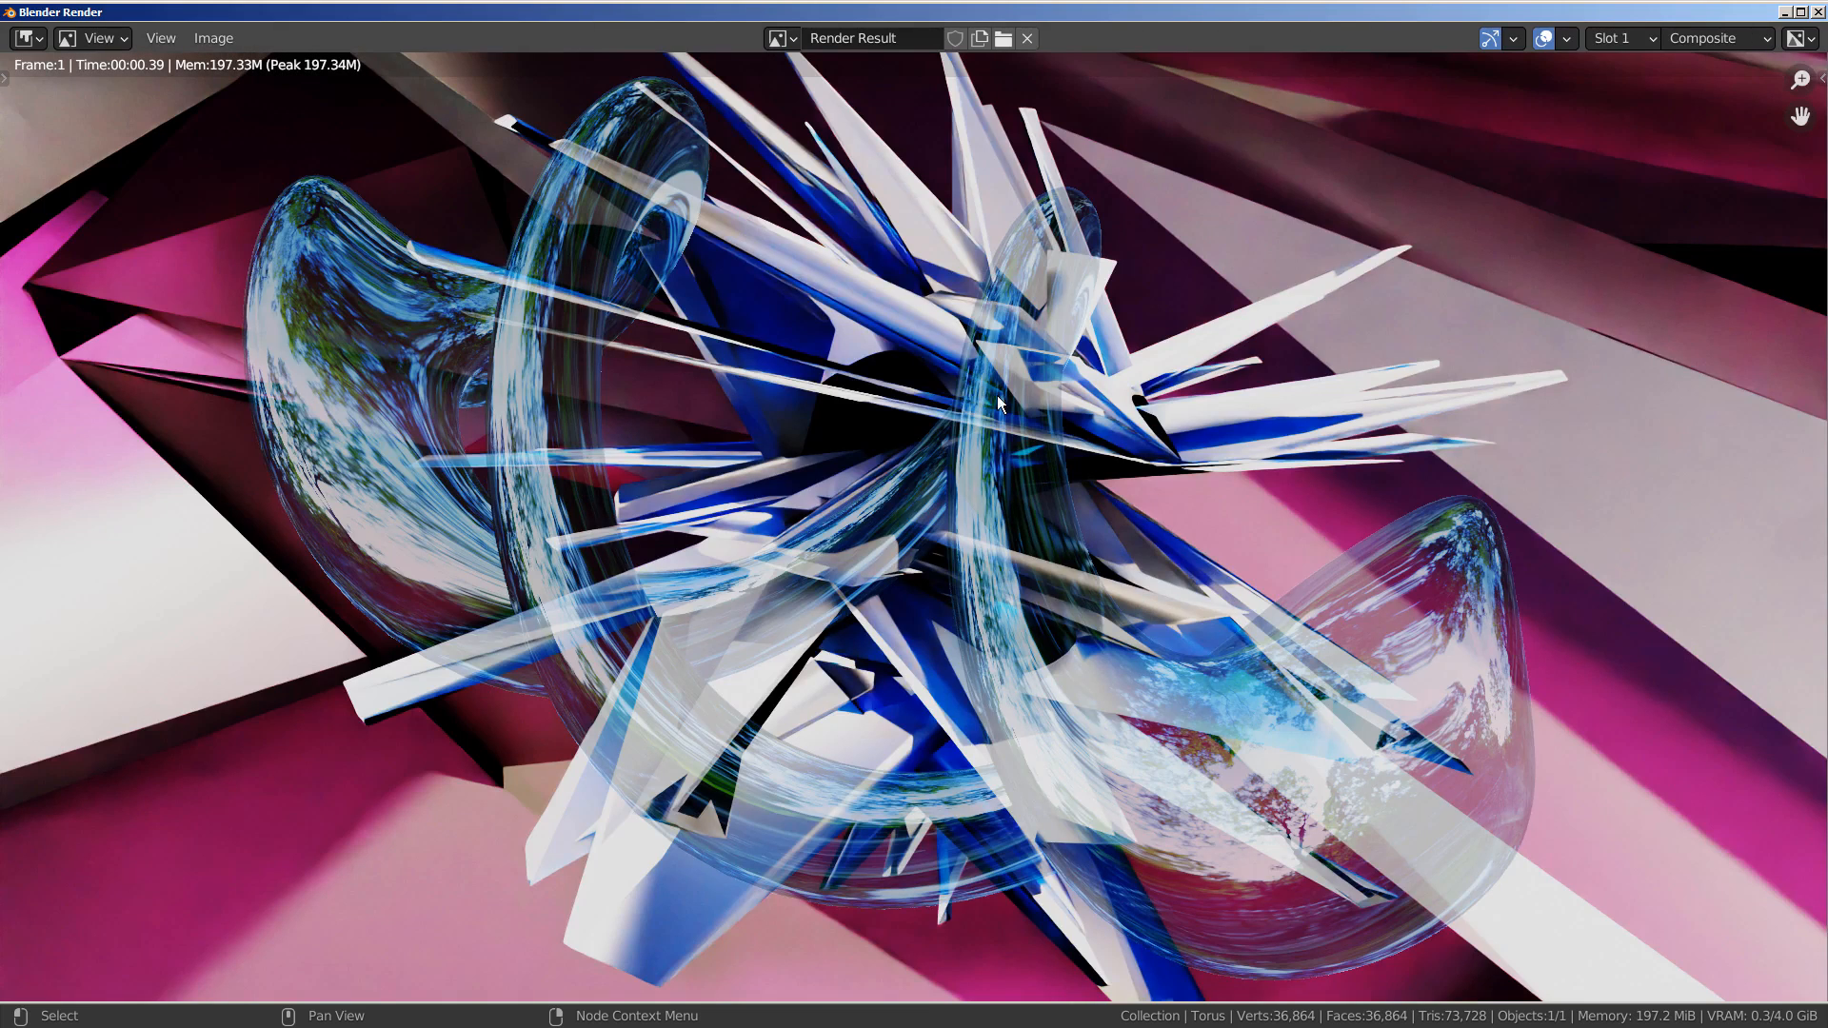
mouse_move(1572, 168)
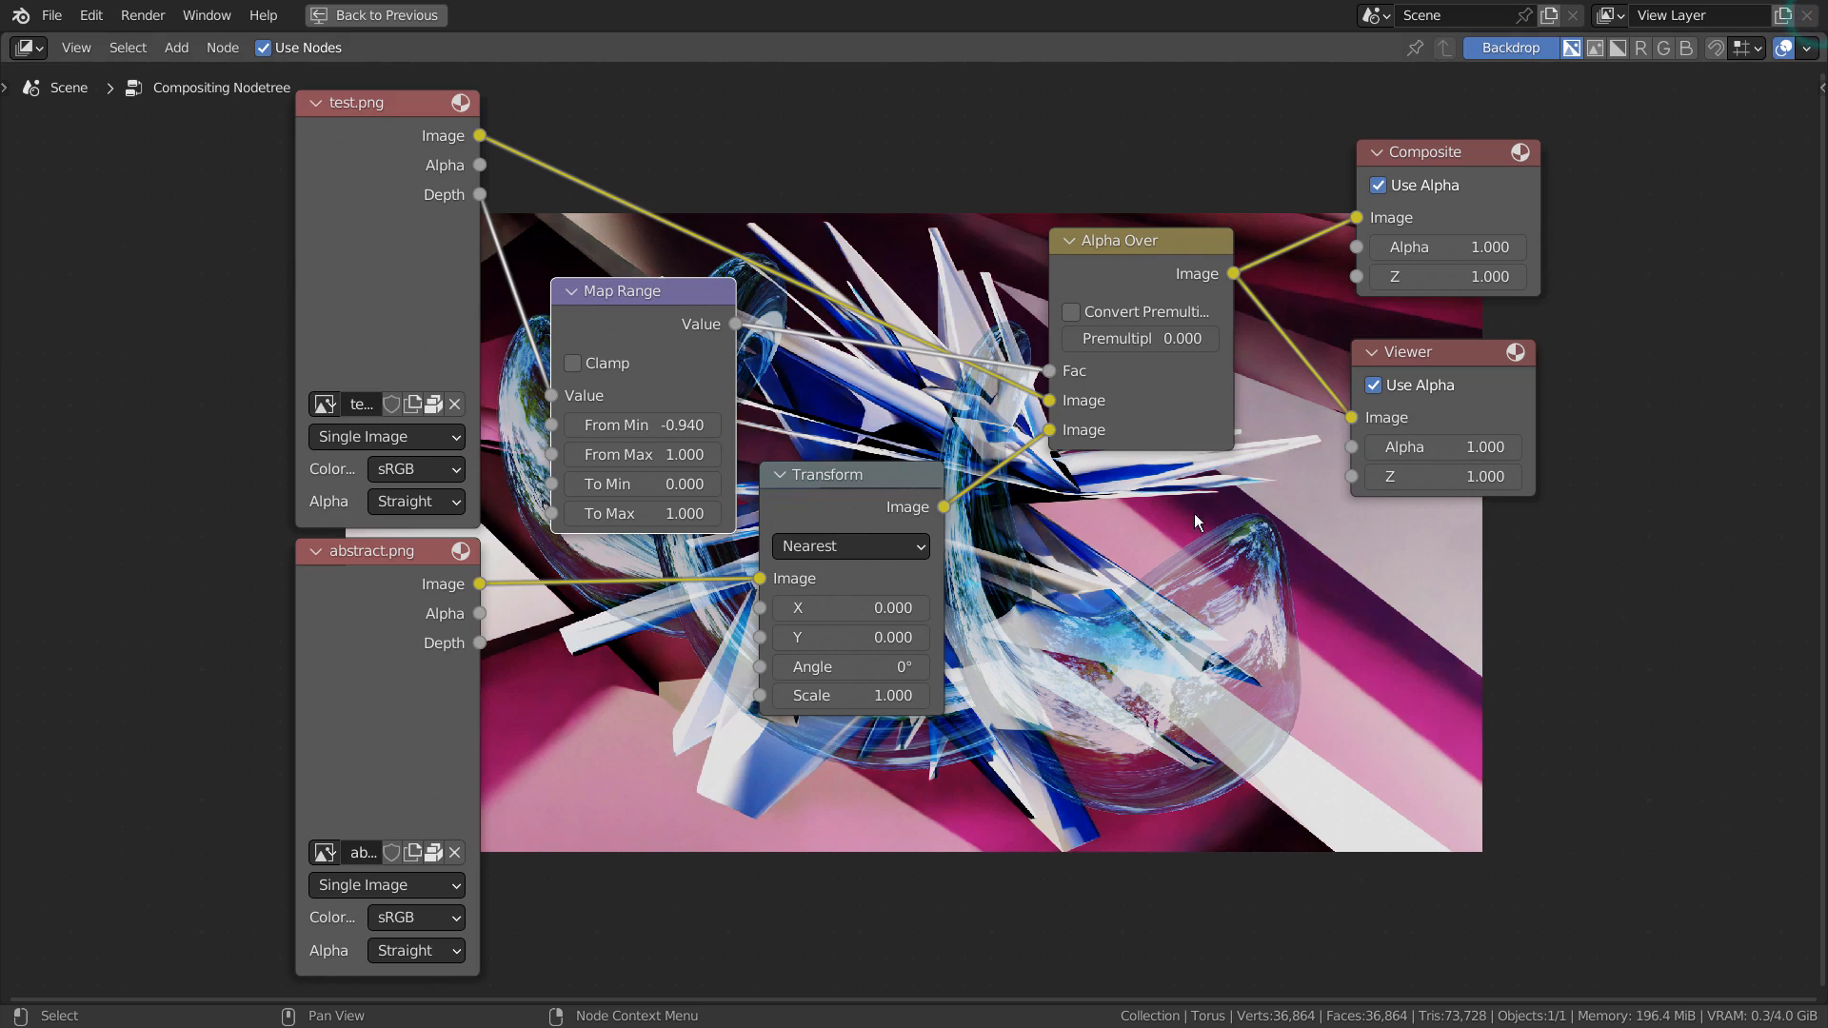
mouse_move(1367, 547)
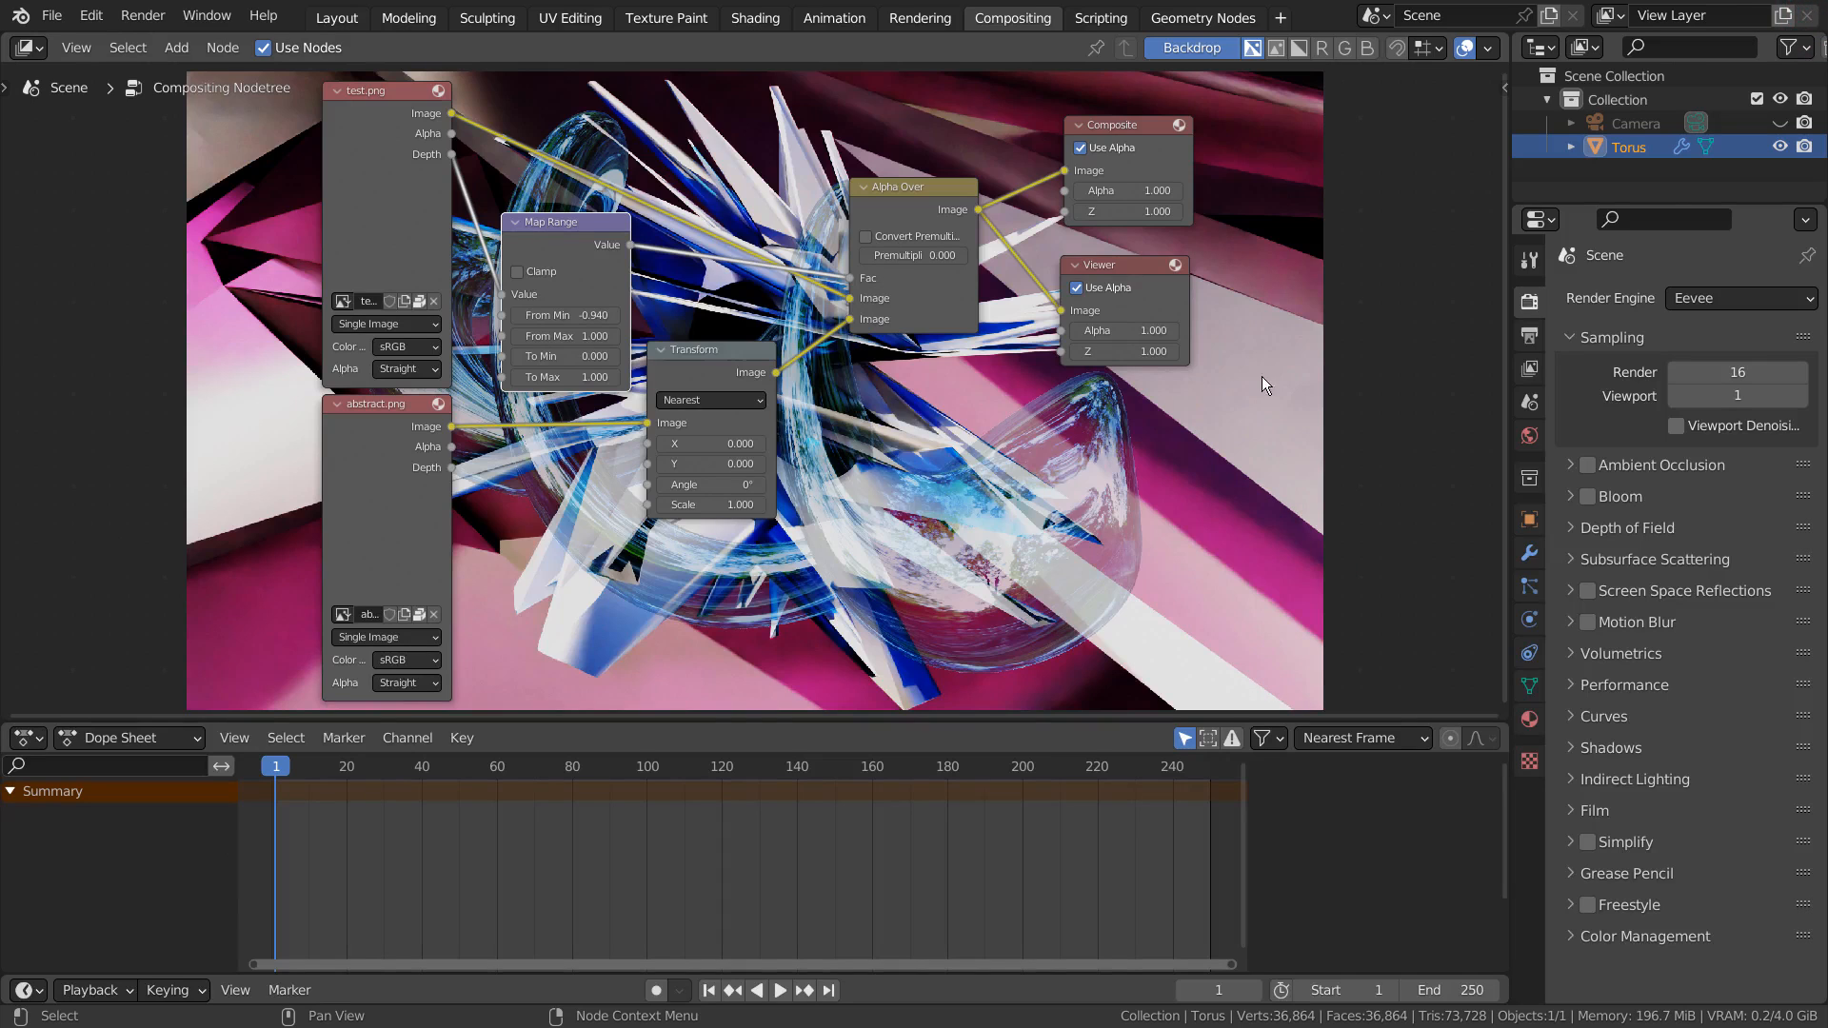
mouse_move(1175, 523)
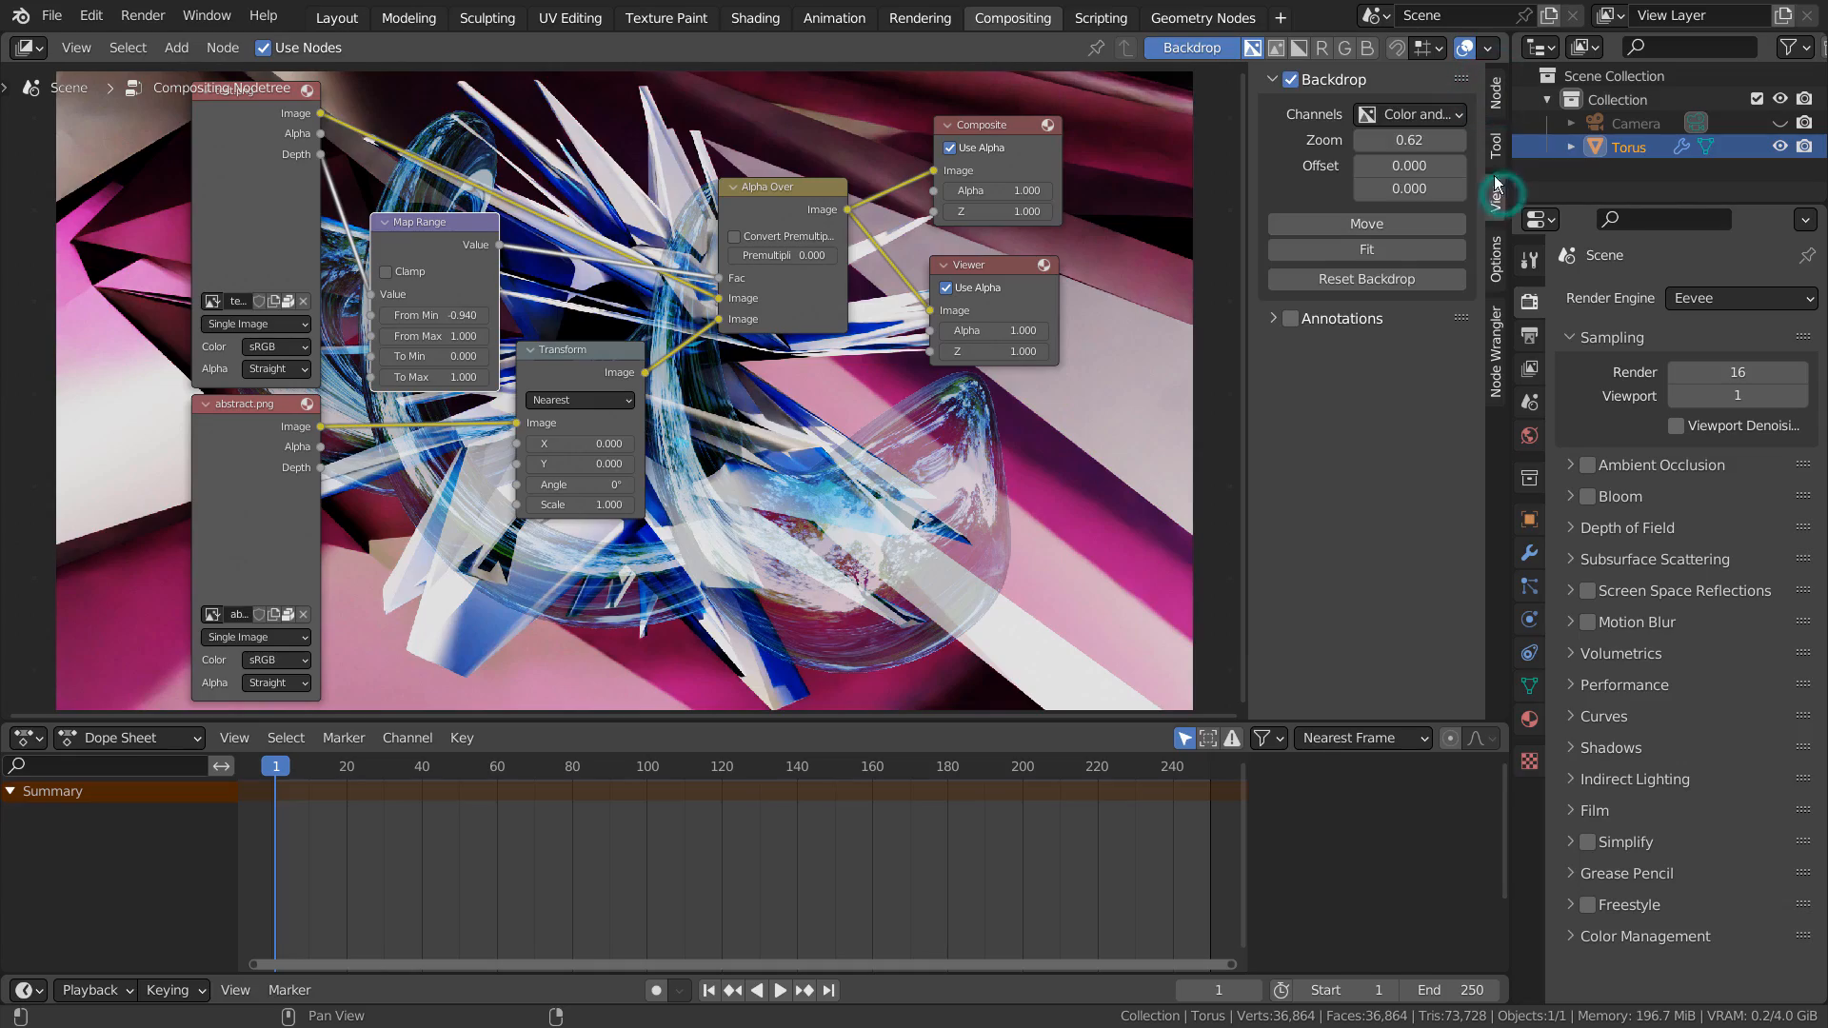
Step: Shrink the compositor backdrop to zoom 0.31 and offset it to the lower right, clear of the nodes
click(1457, 139)
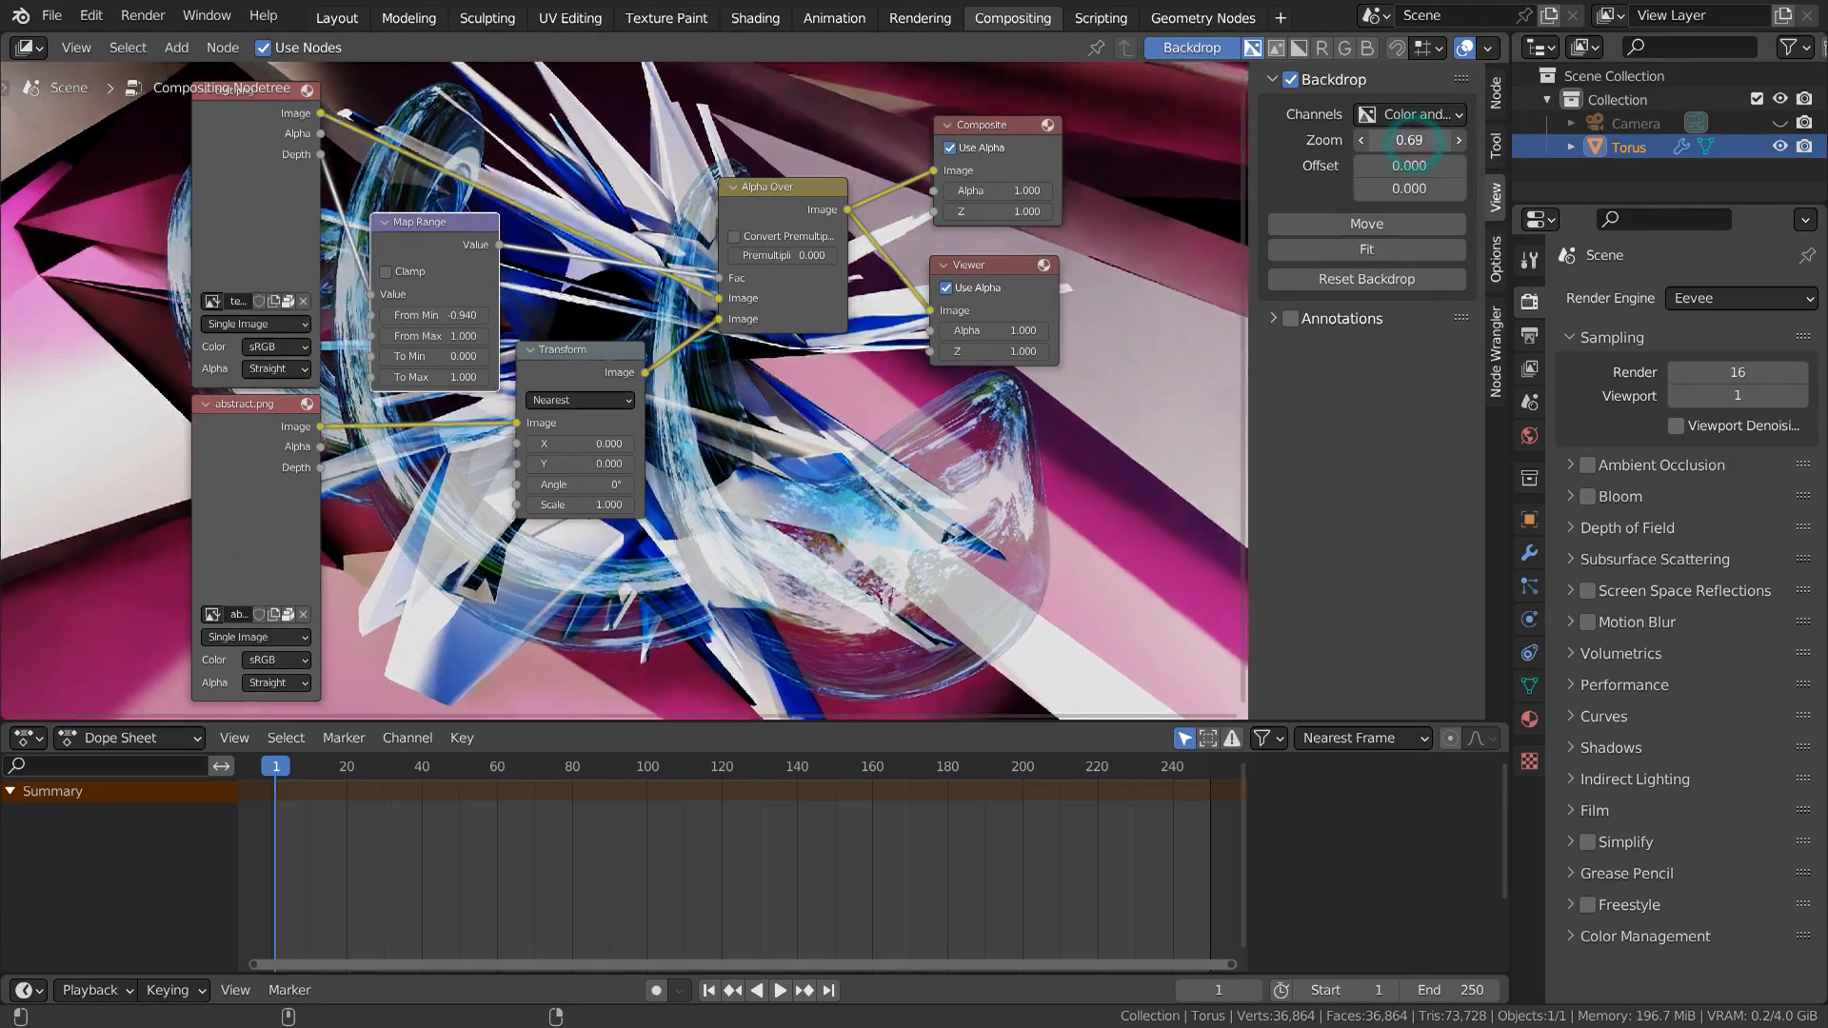
click(1410, 139)
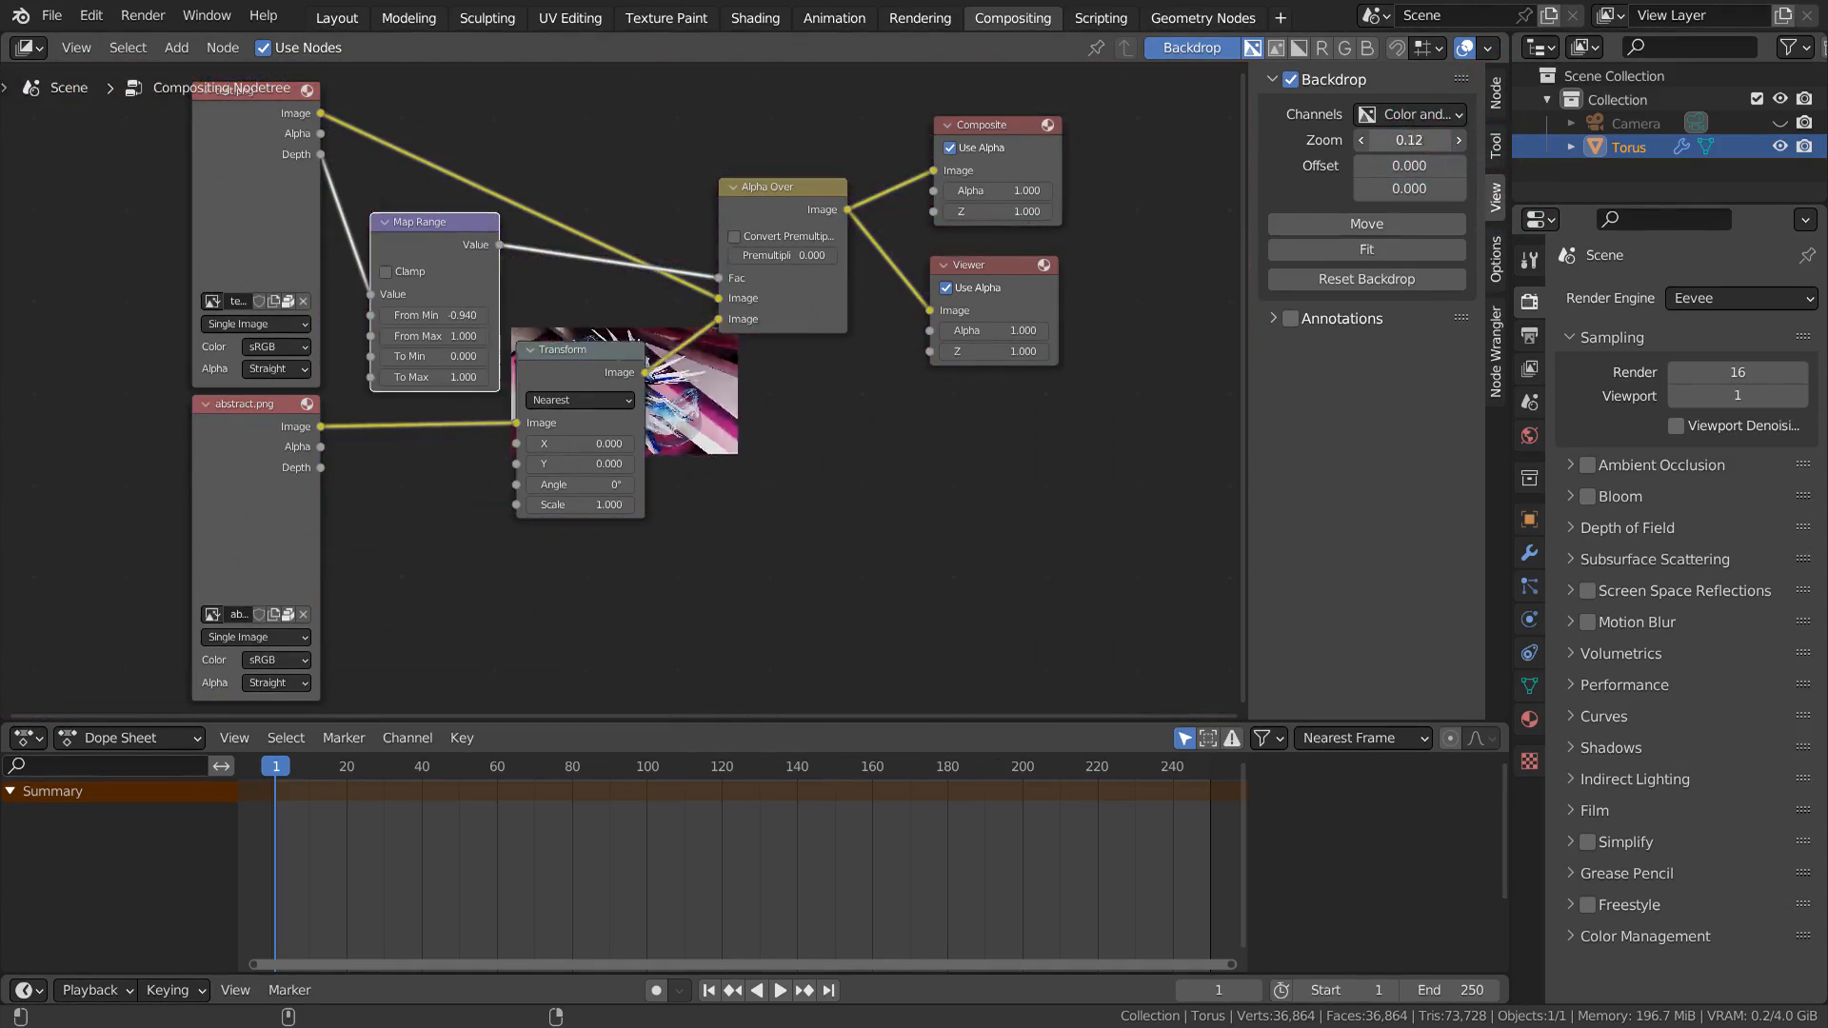
click(1409, 139)
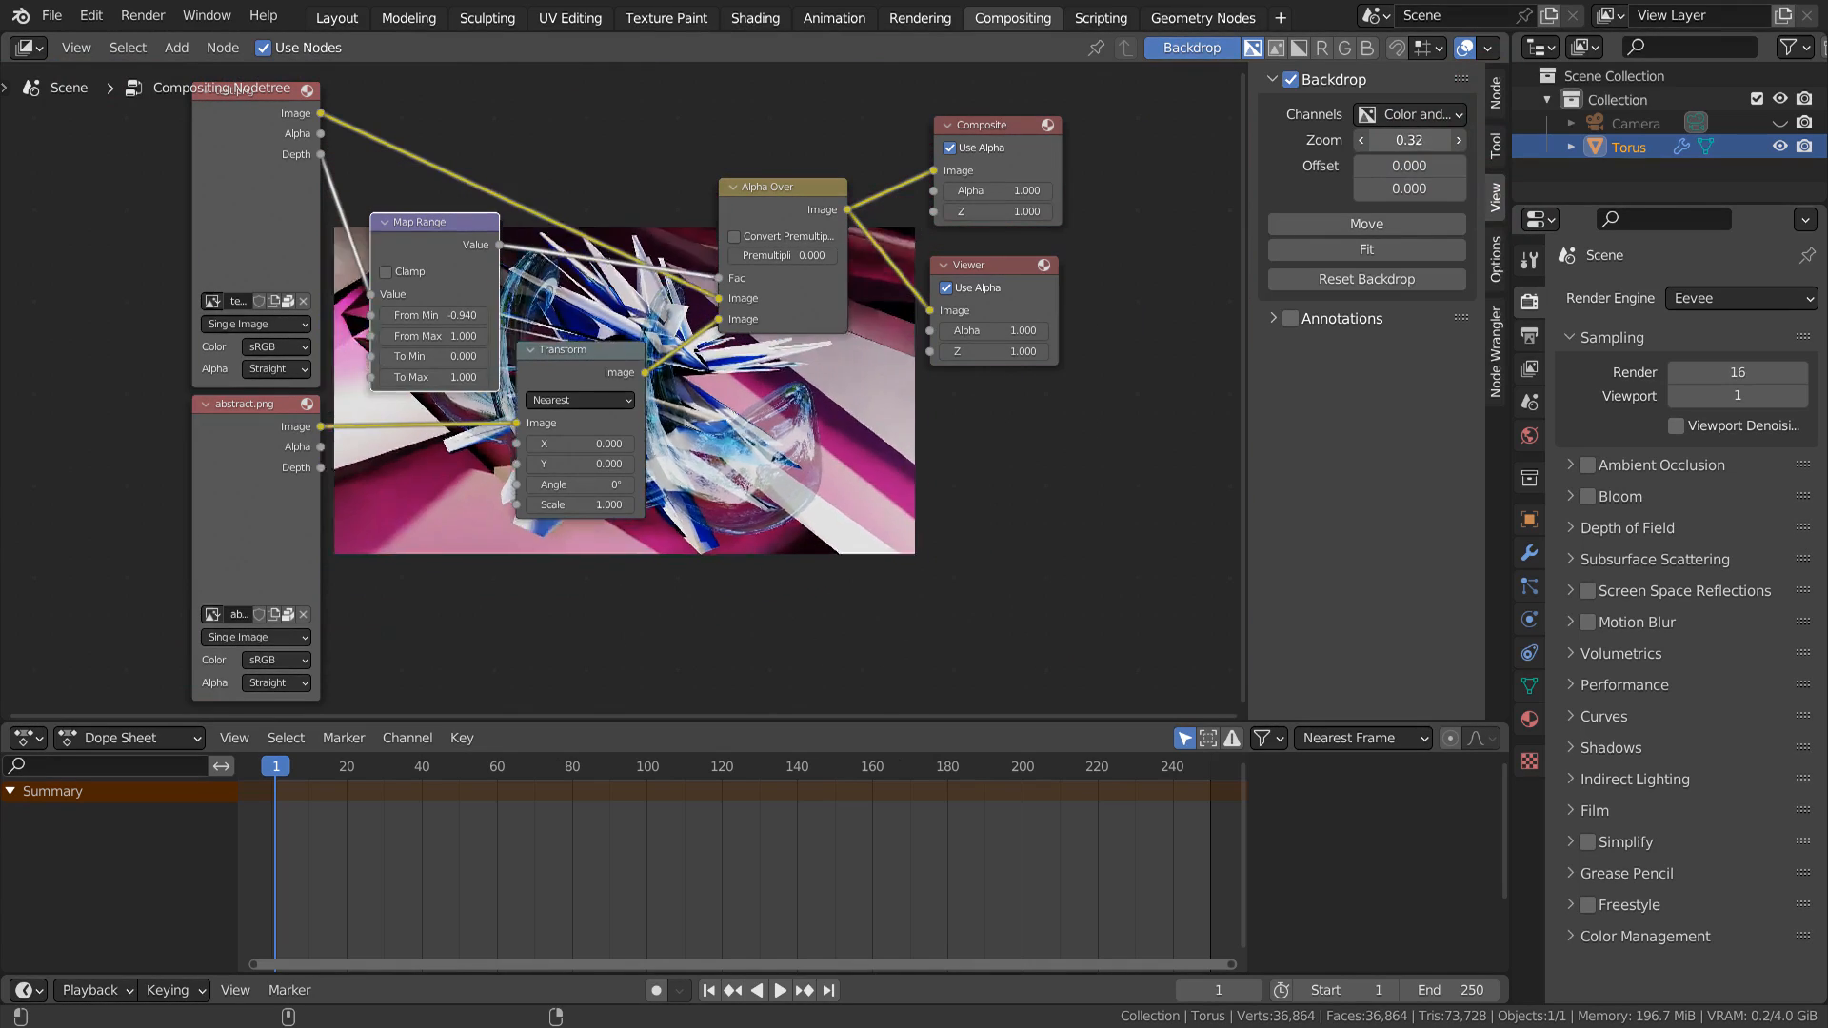
click(1409, 163)
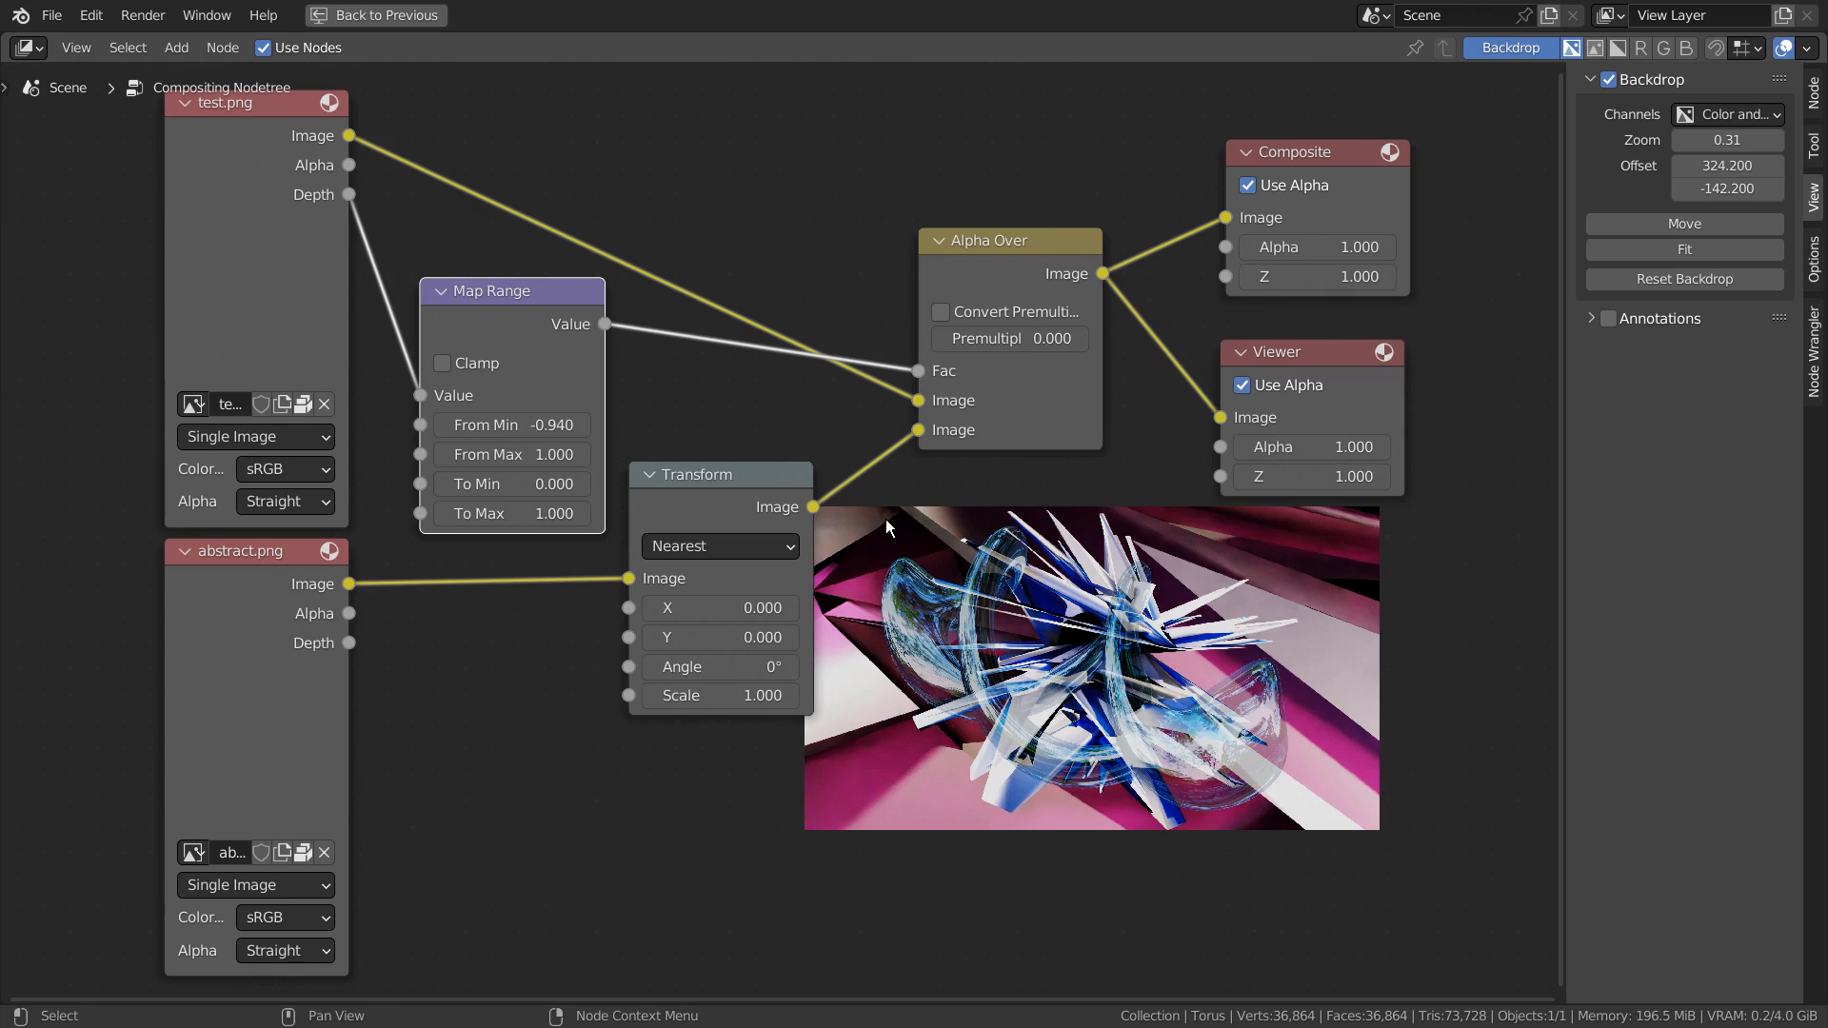
Step: Show thumbnail previews on the image nodes, keep Alpha Over Premultiply at 0, and nudge Map Range into place
click(1729, 189)
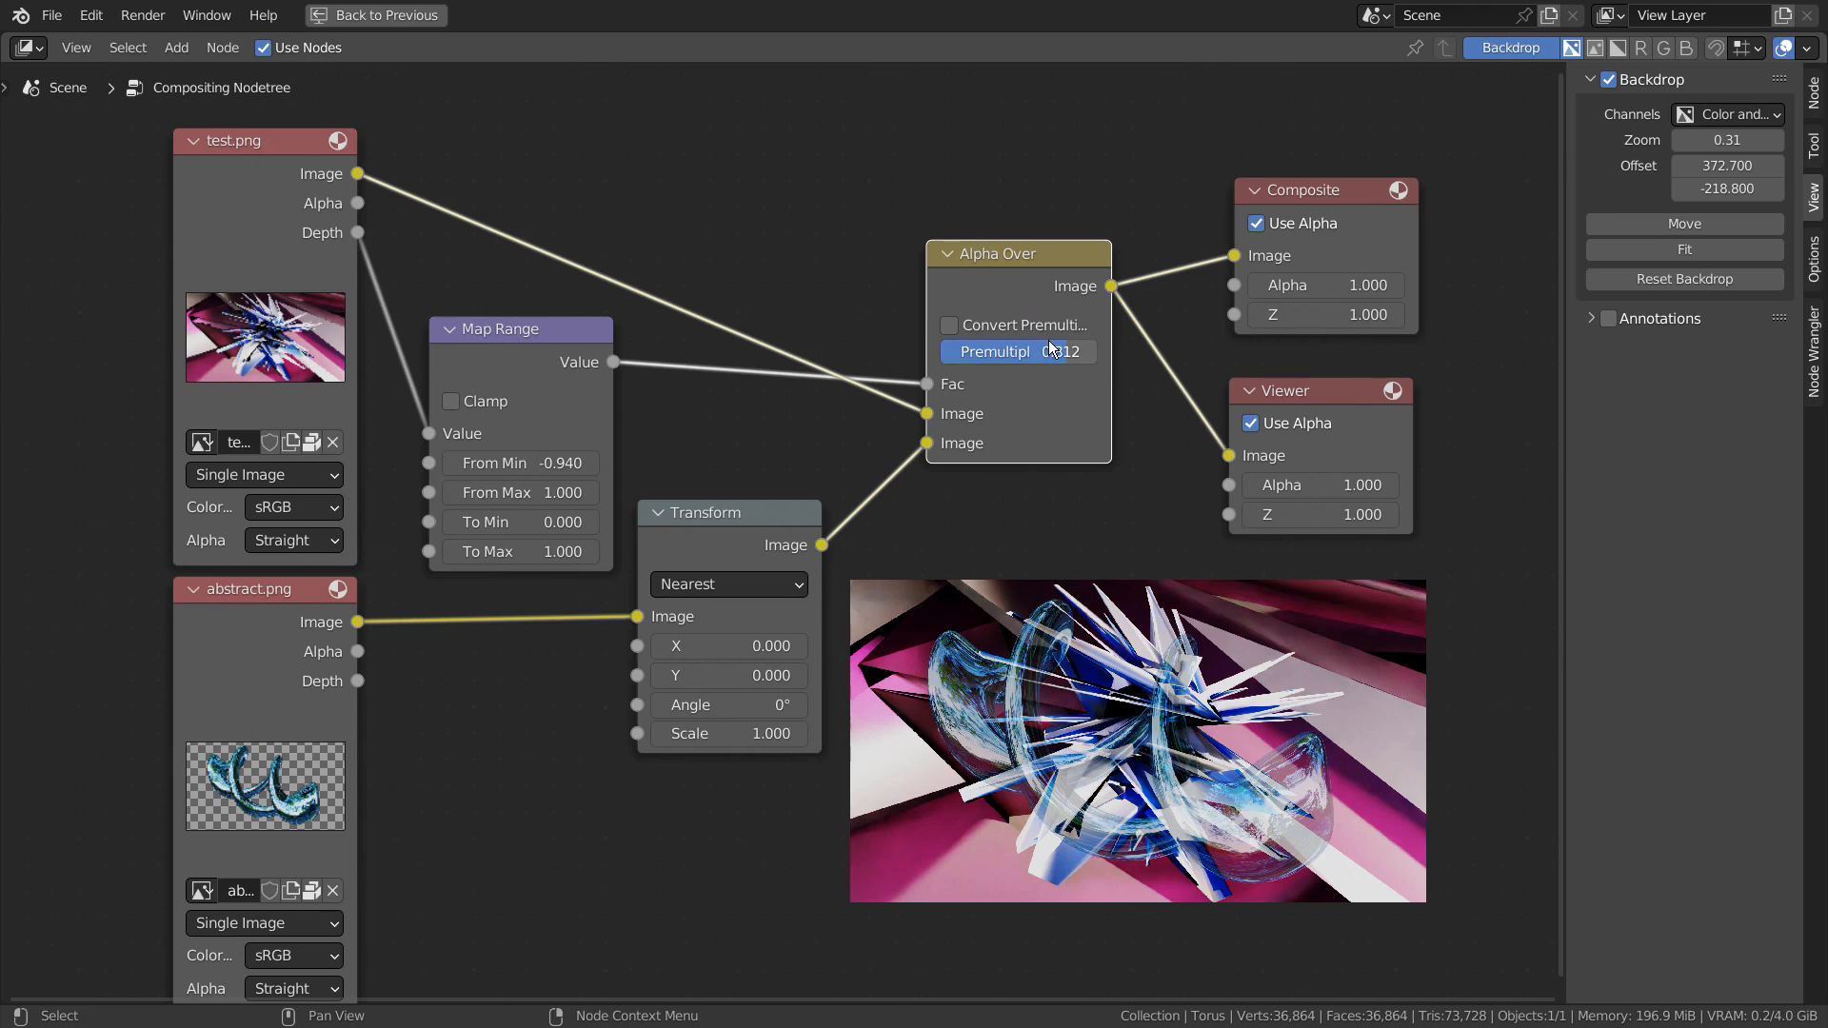
click(1017, 351)
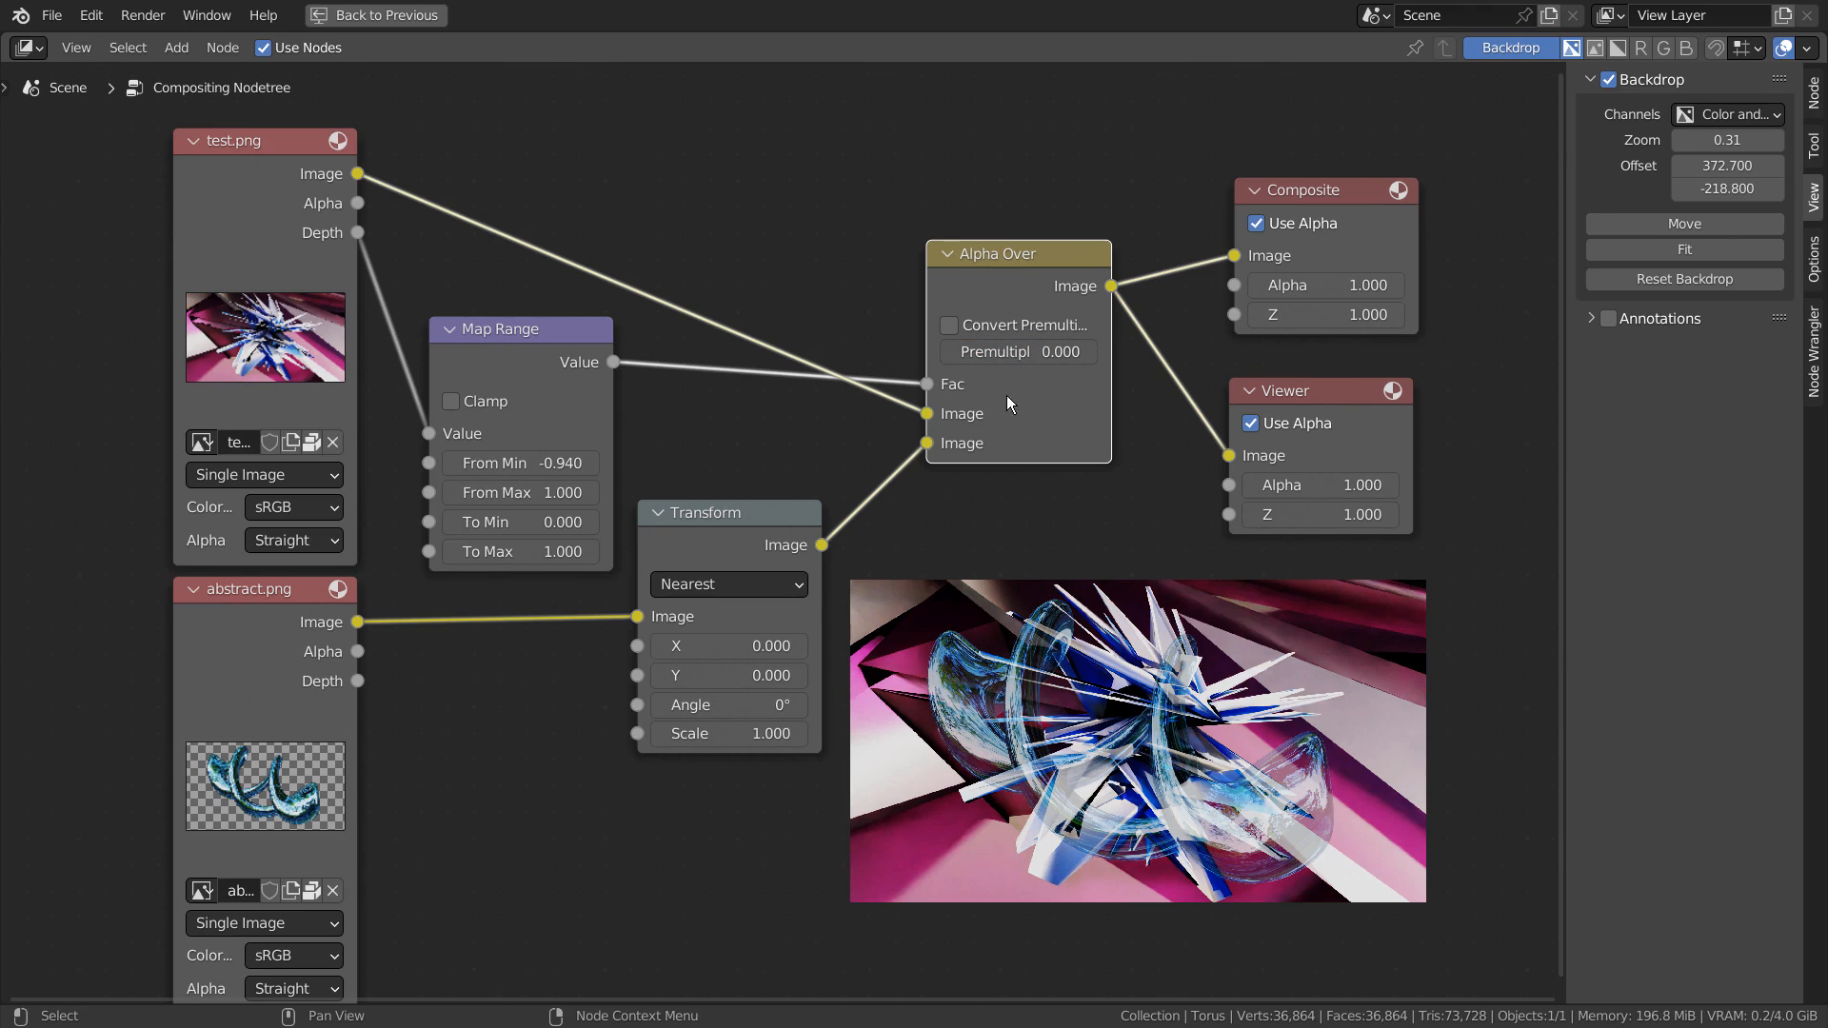
mouse_move(257, 560)
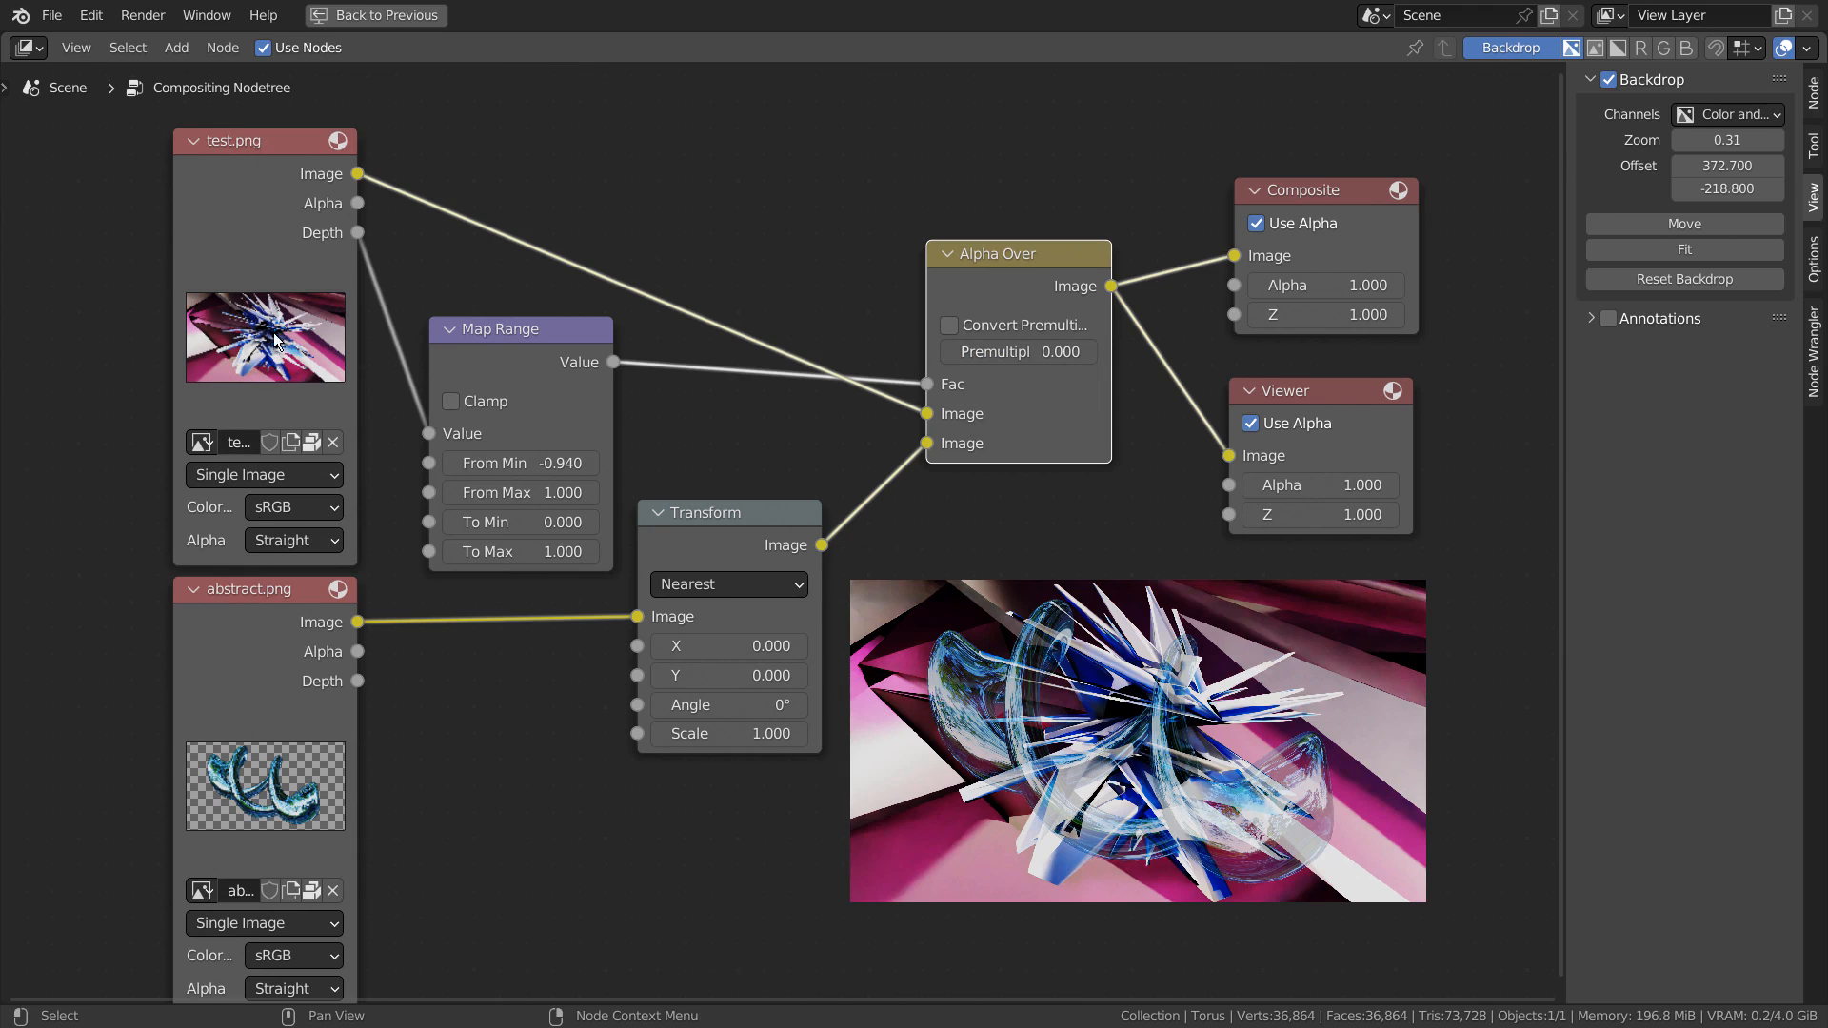
mouse_move(263, 743)
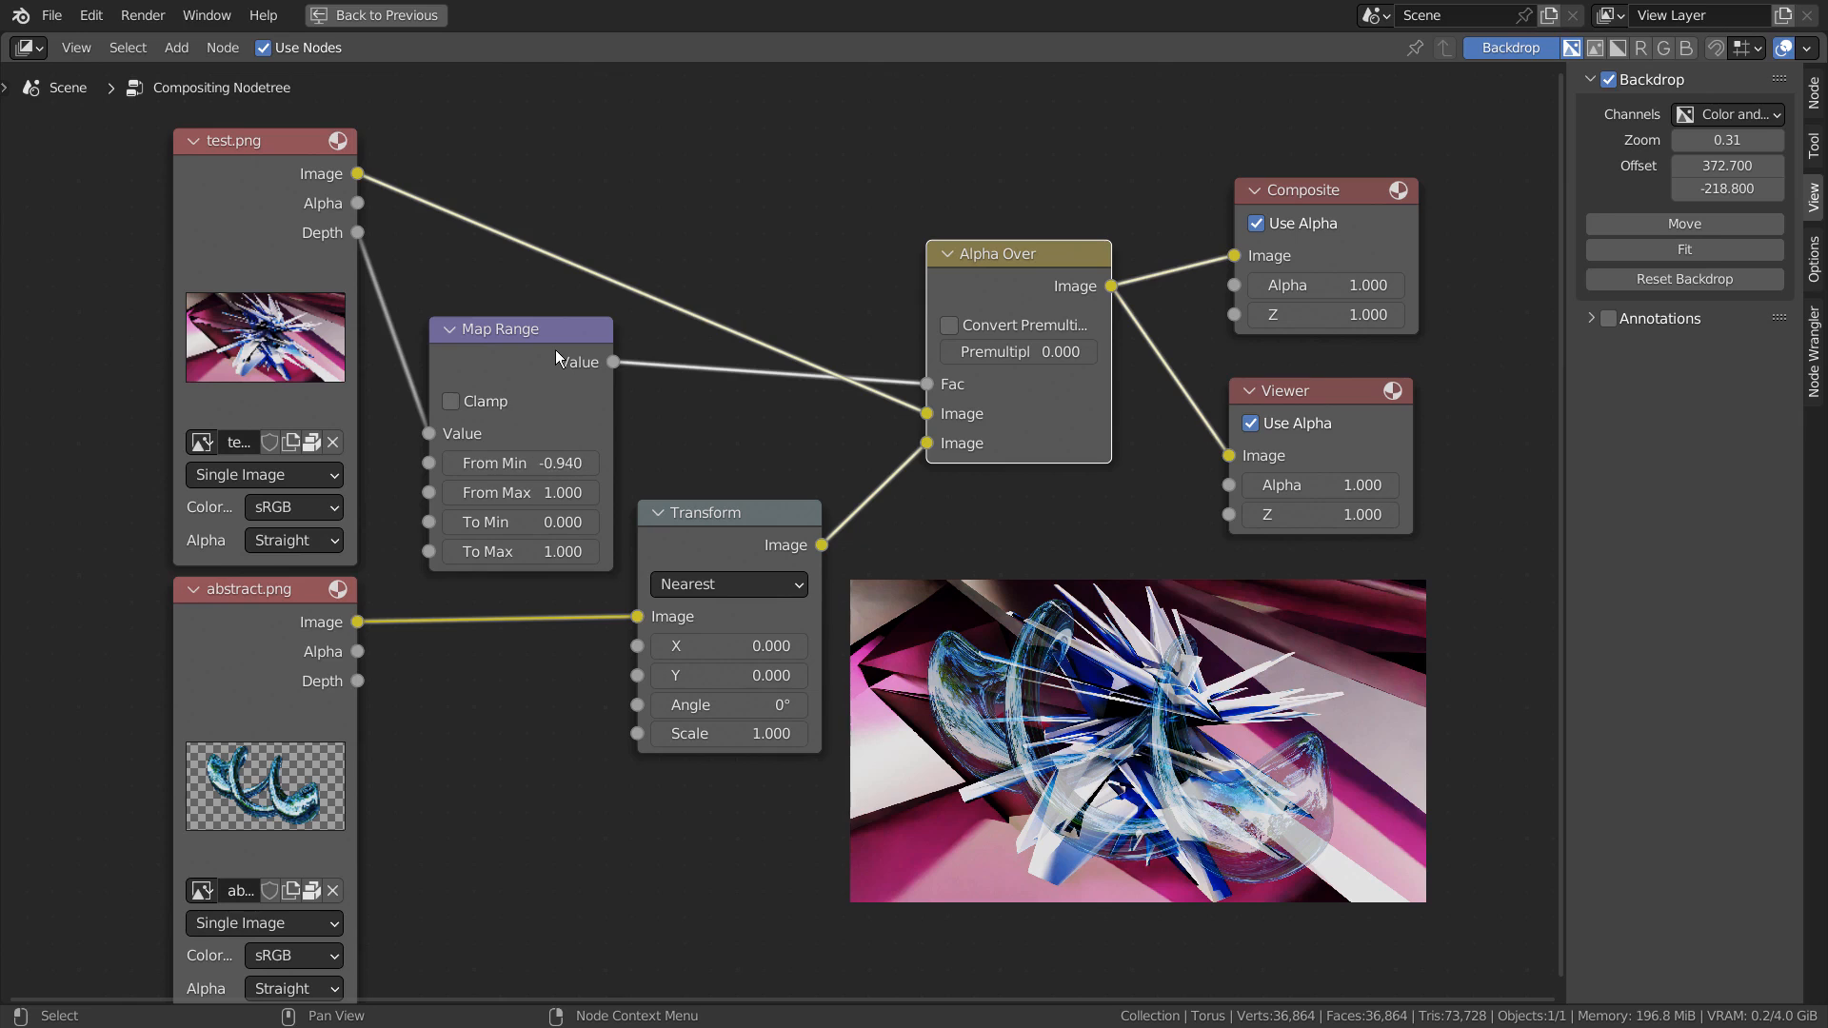
drag(522, 330, 514, 332)
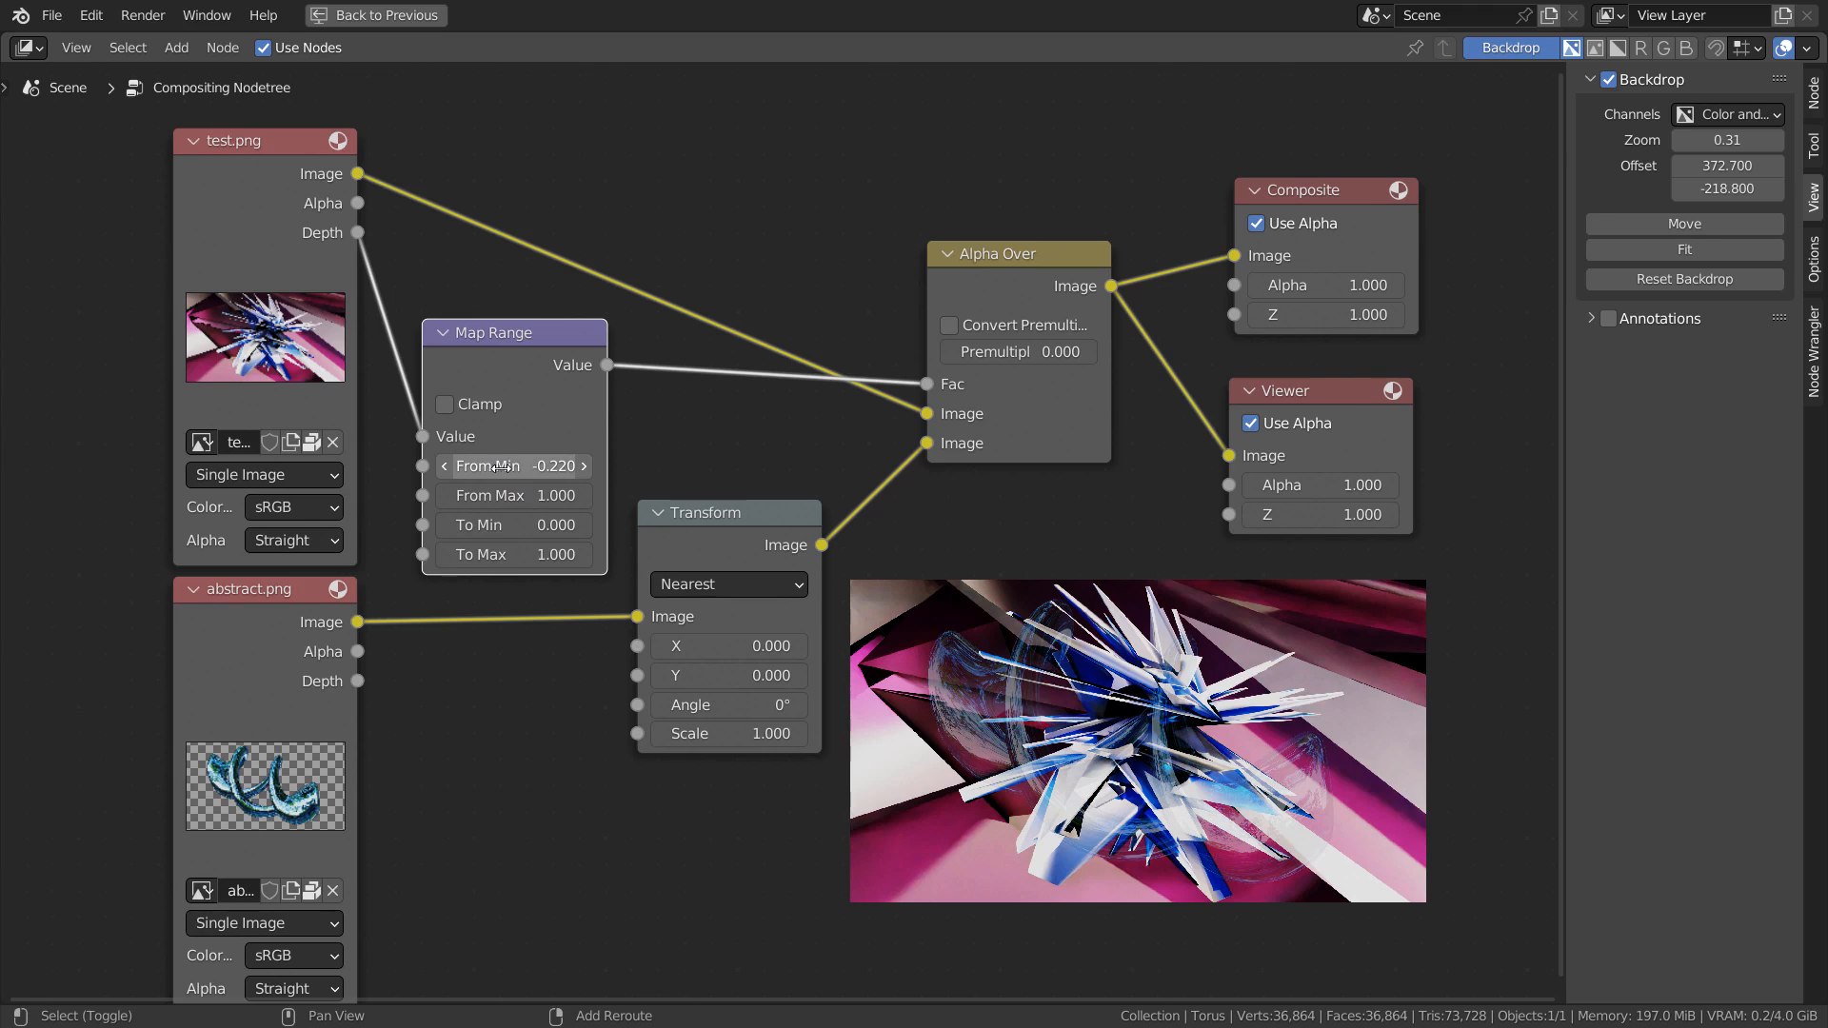
Step: Change Map Range From Min to 1.110 and raise Backdrop Zoom to 1.04 so the preview fills the area
click(513, 465)
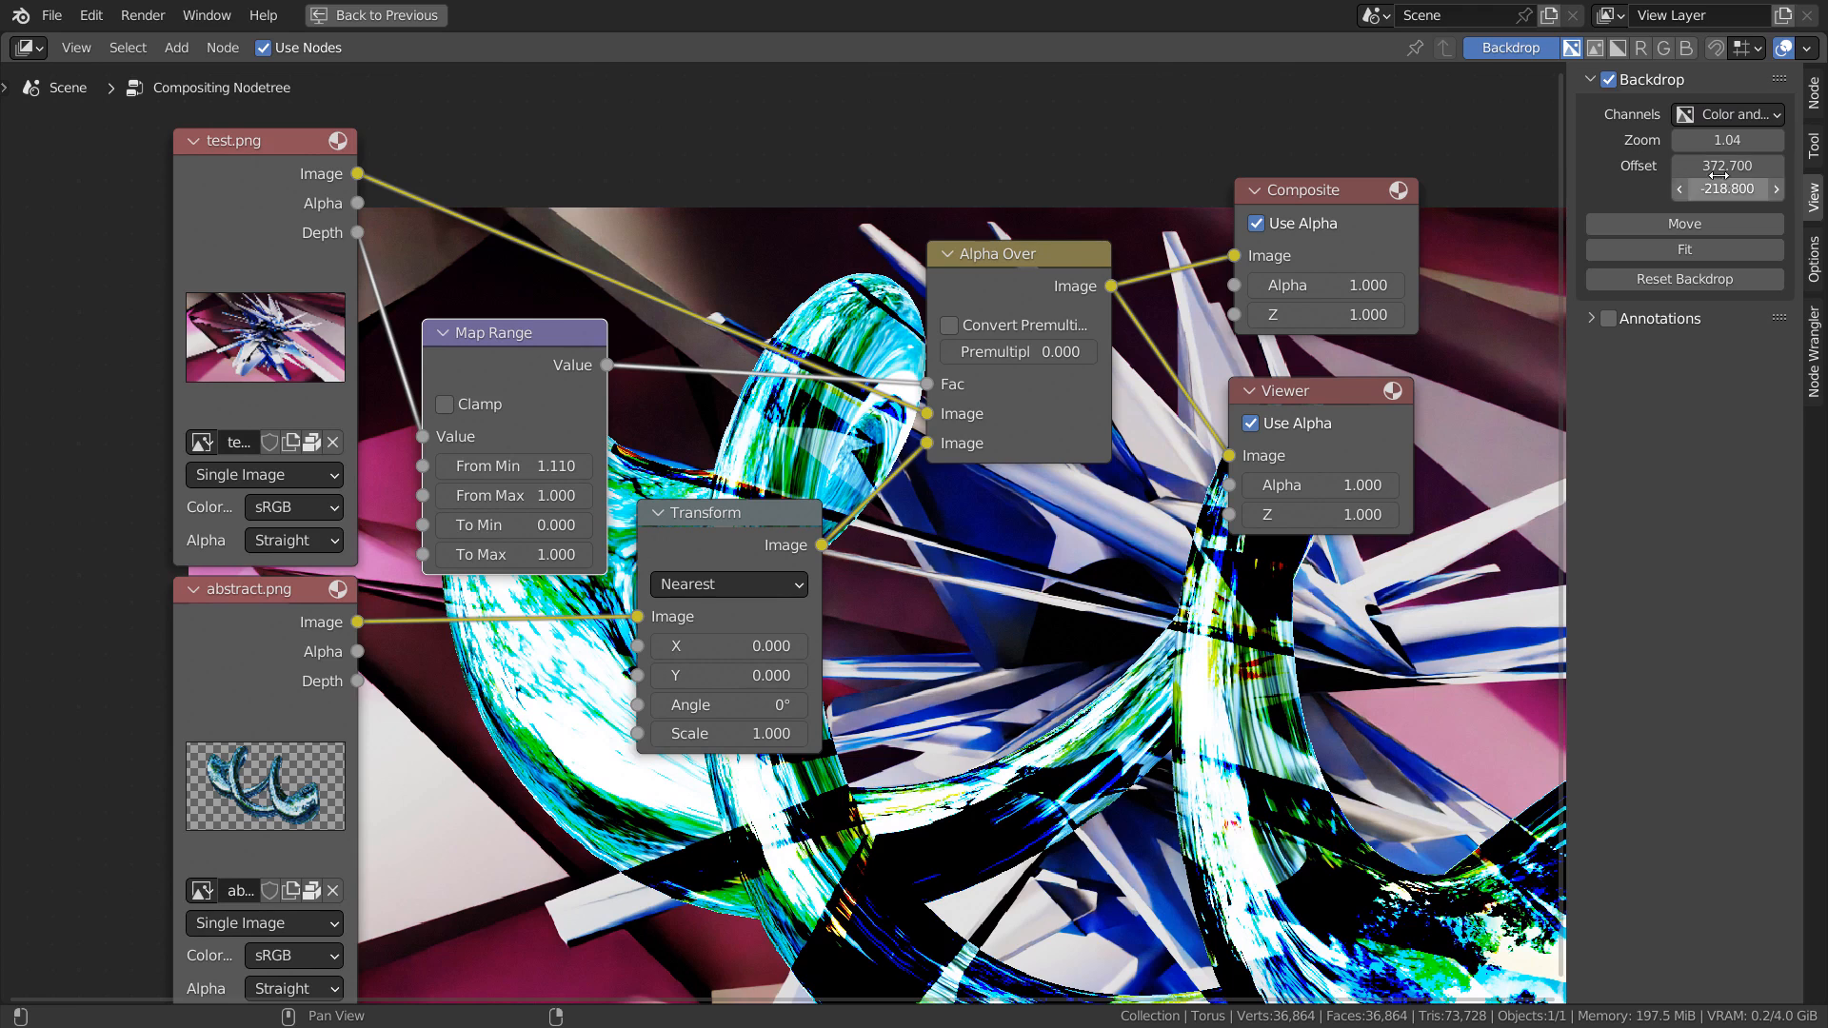
click(1684, 278)
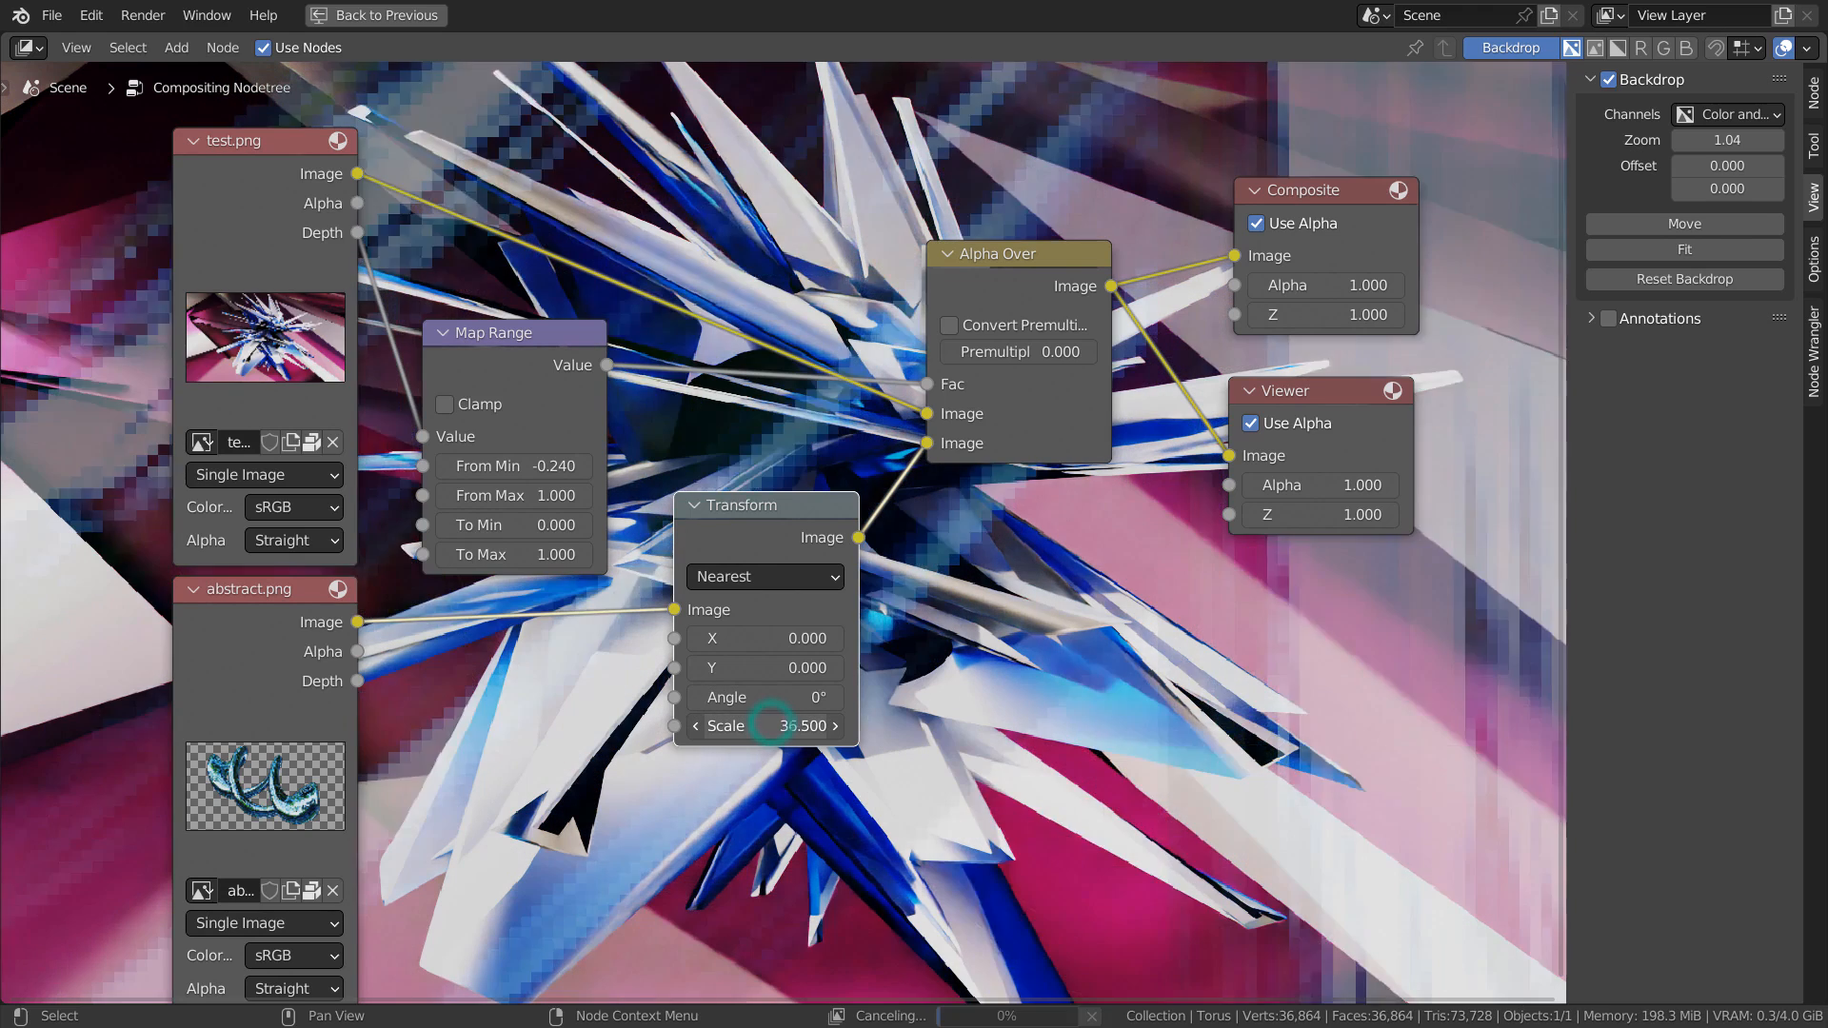
Step: Set the Transform node's Scale to 0.100 for the torus layer with From Min at -0.240 and offset reset to 0
click(766, 725)
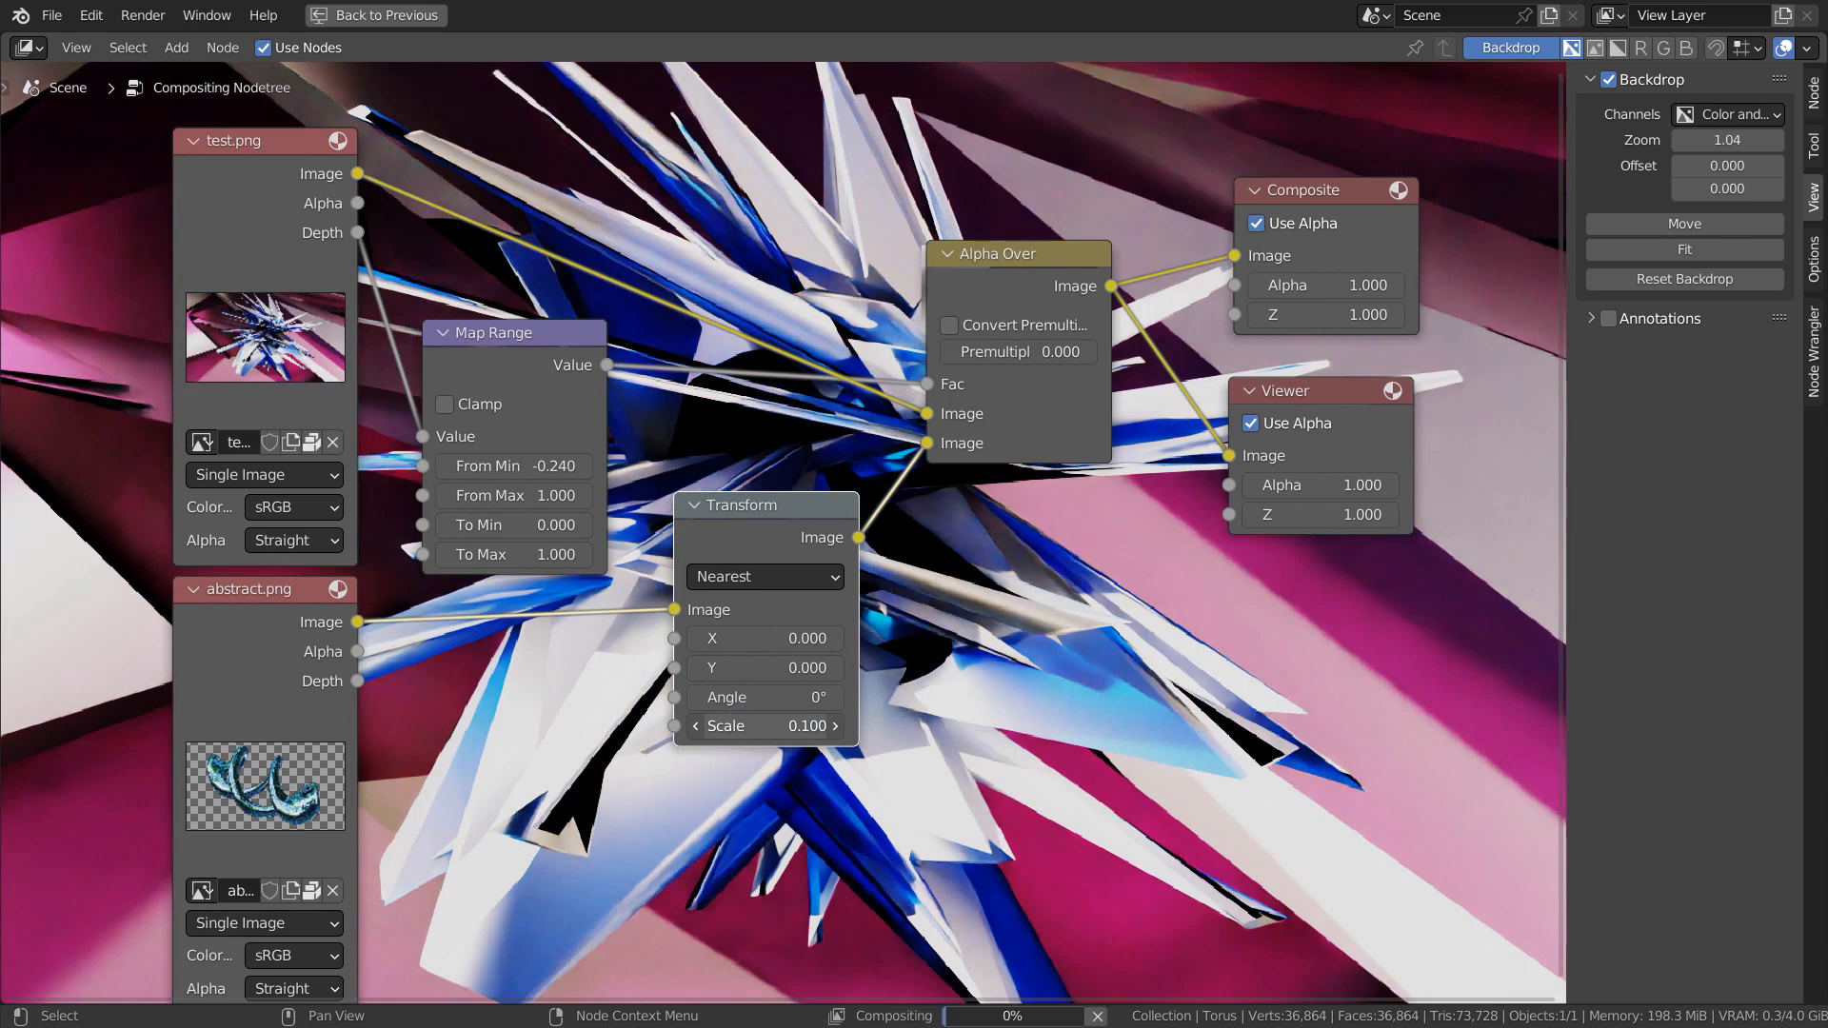